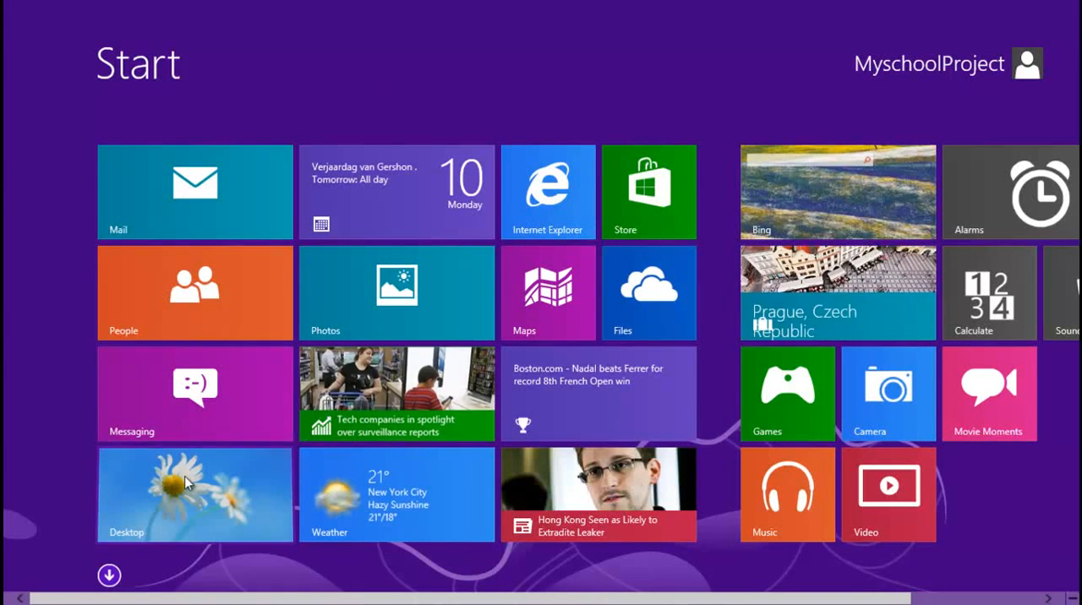
Step: Leave the Start tiles and bring up the Windows 8.1 desktop
{"action": "left_click", "coordinate": [195, 493]}
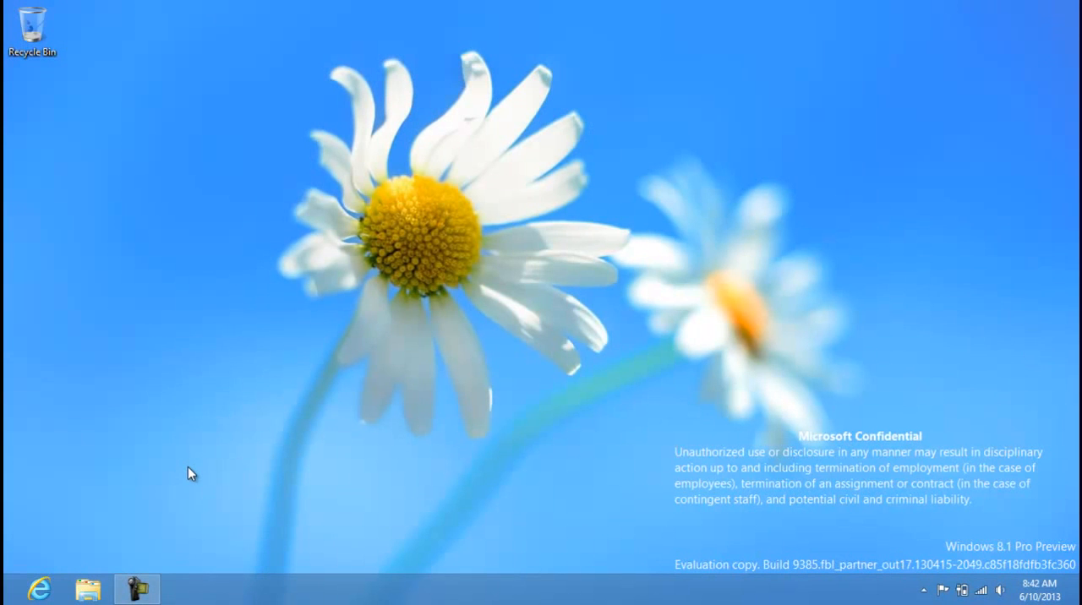
{"action": "mouse_move", "coordinate": [145, 479]}
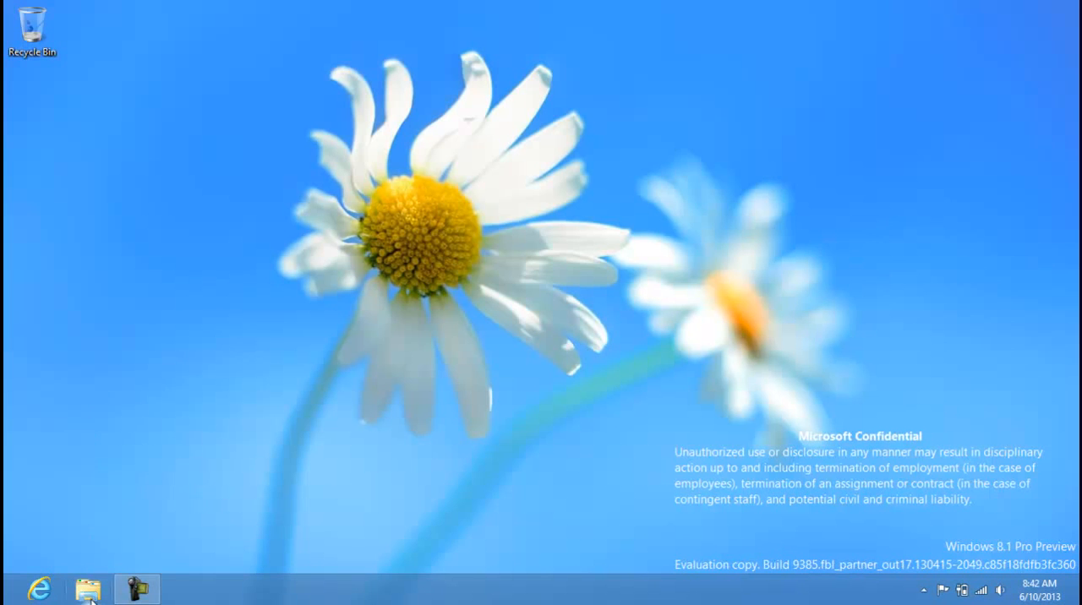
Step: Show the System page from Computer's Properties in File Explorer and nudge its window left
{"action": "left_click", "coordinate": [84, 585]}
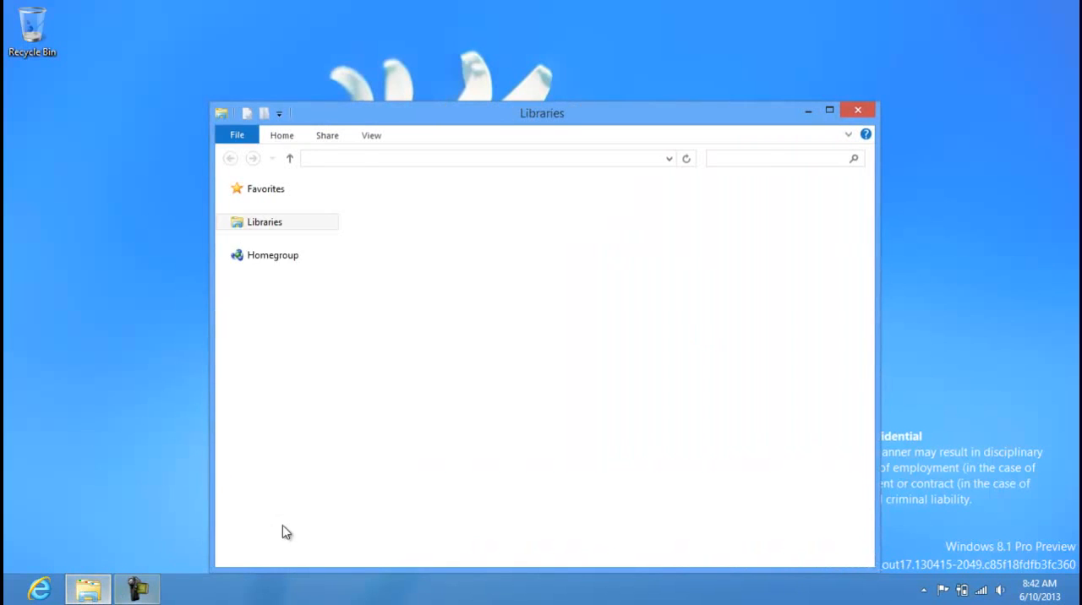
{"action": "right_click", "coordinate": [267, 404]}
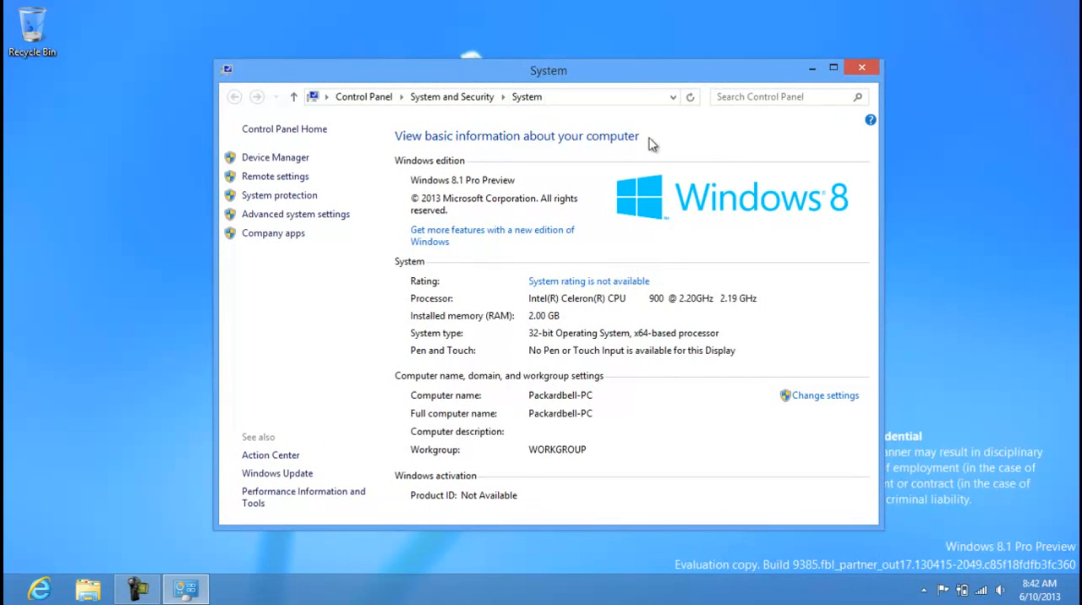
{"action": "left_click_drag", "start_coordinate": [548, 71], "coordinate": [518, 86]}
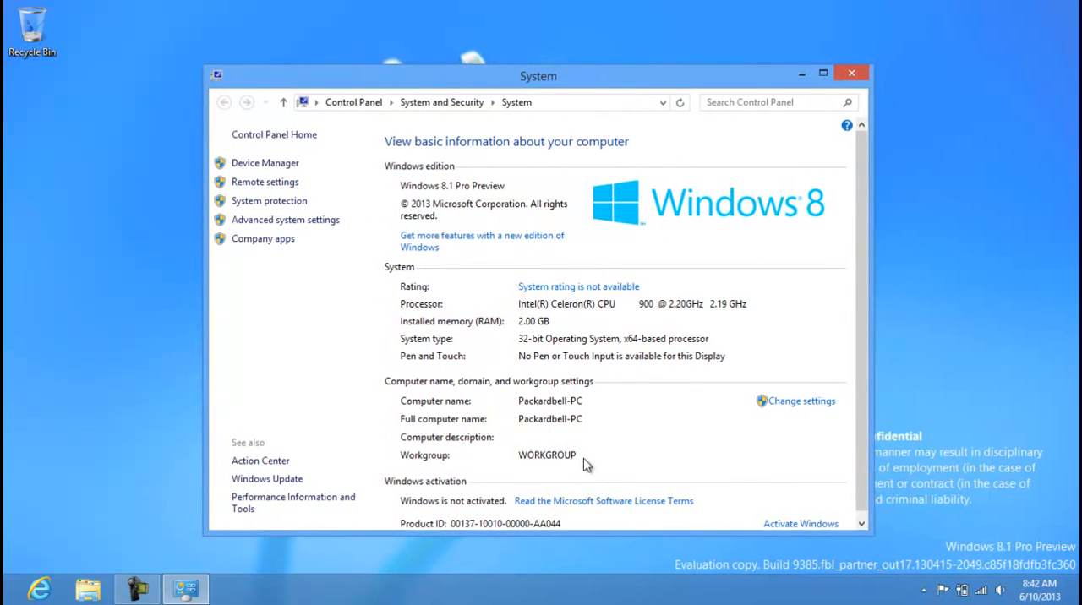
{"action": "mouse_move", "coordinate": [837, 338]}
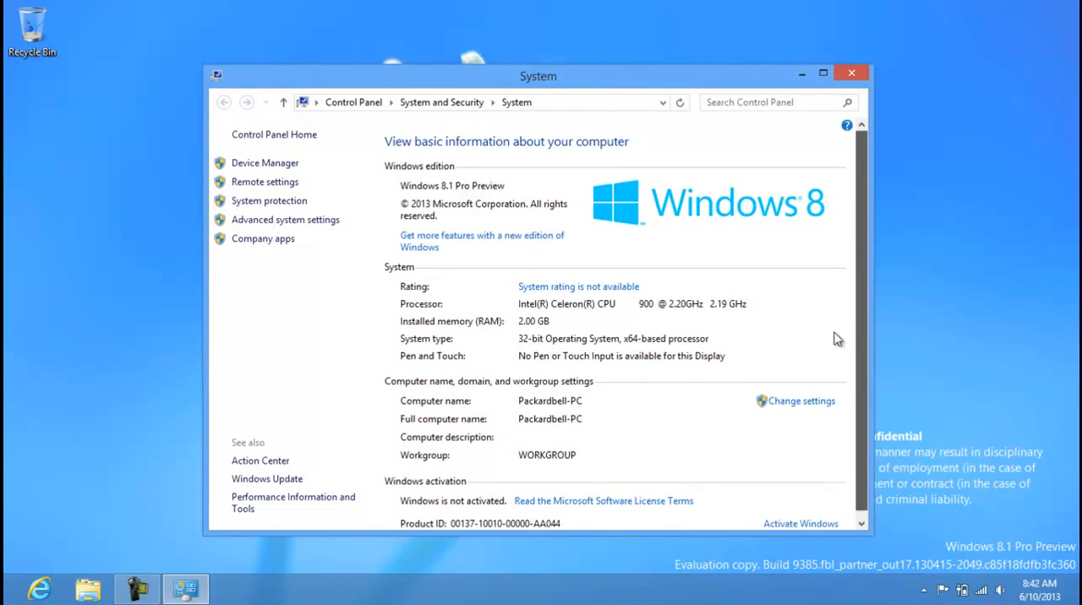
Step: Close System, run winver to view the About Windows build details, then dismiss it
{"action": "left_click", "coordinate": [852, 73]}
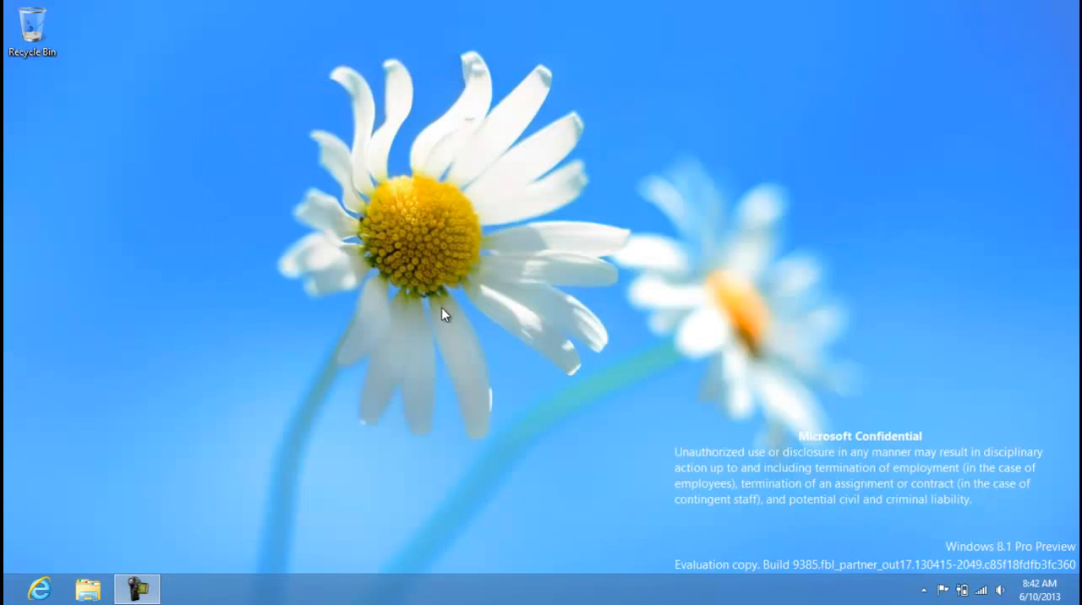
{"action": "mouse_move", "coordinate": [421, 352]}
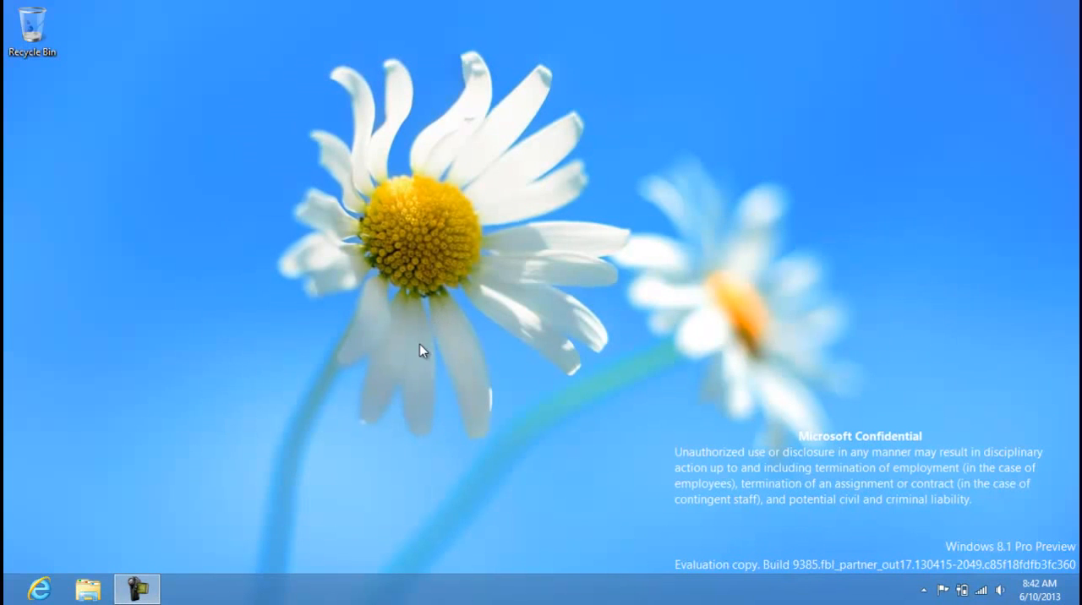
{"action": "key", "text": "Win+r"}
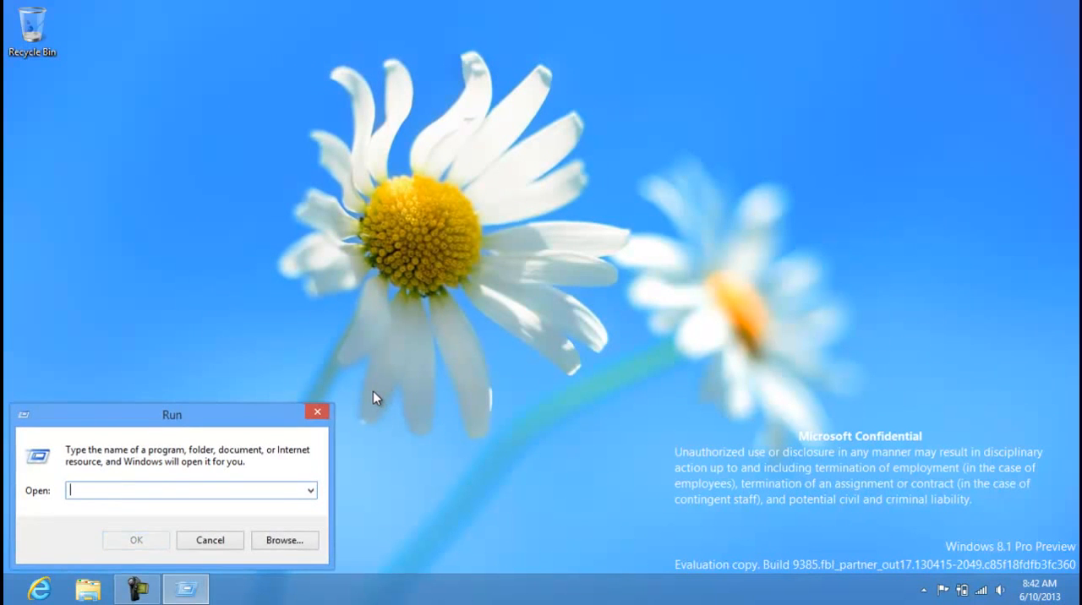
{"action": "type", "text": "winver"}
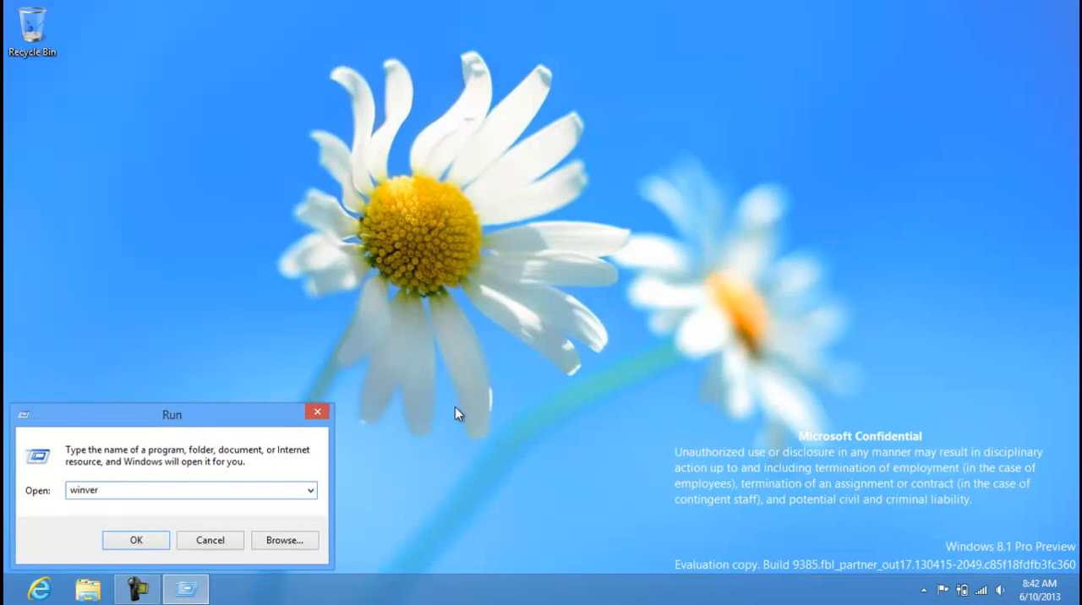
{"action": "left_click", "coordinate": [135, 542]}
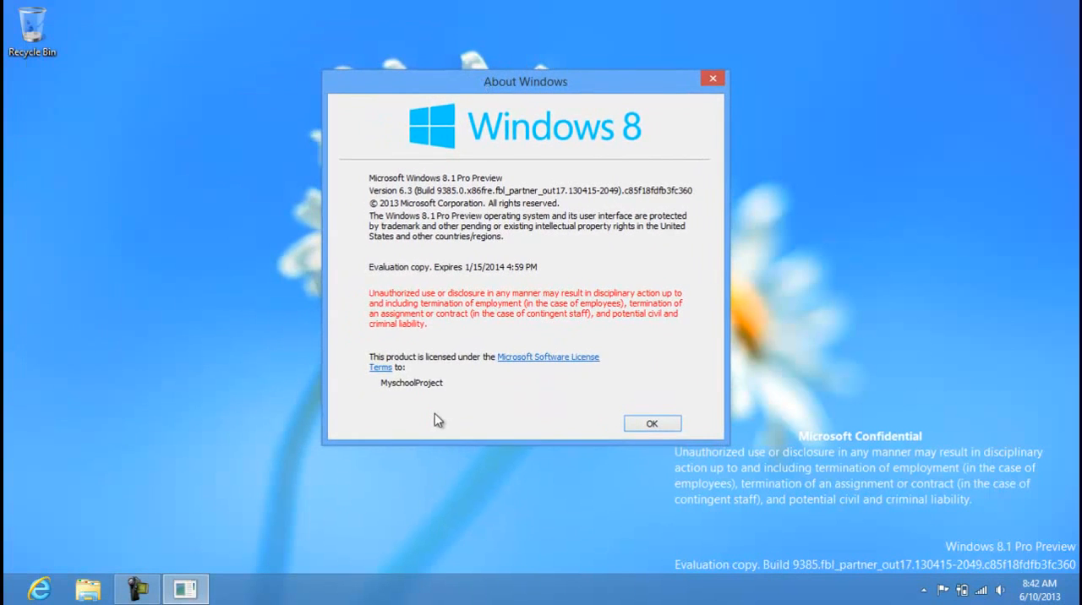
{"action": "mouse_move", "coordinate": [672, 470]}
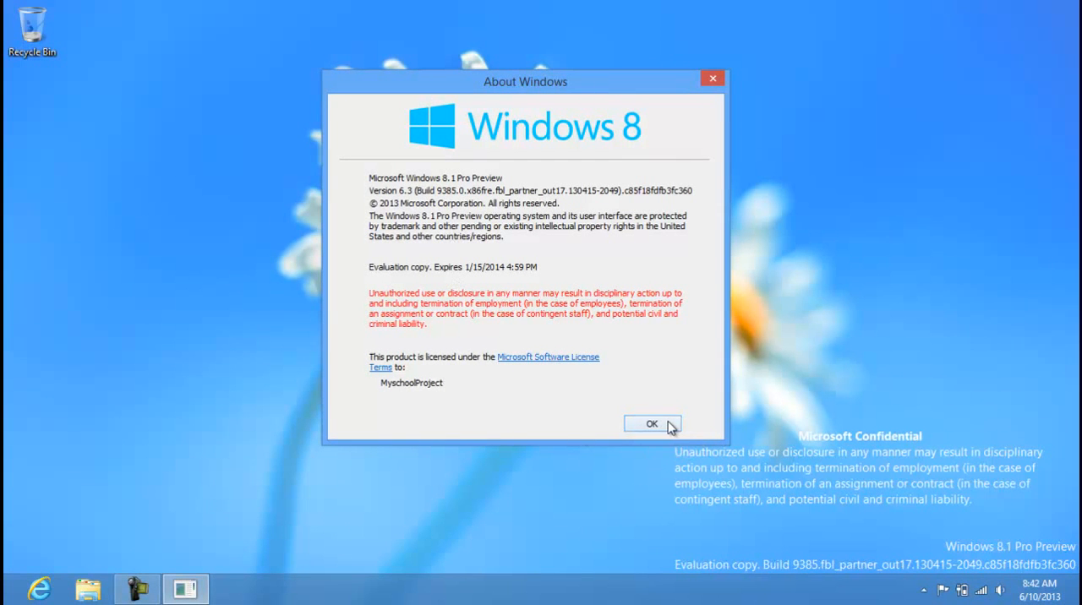
{"action": "left_click", "coordinate": [653, 423]}
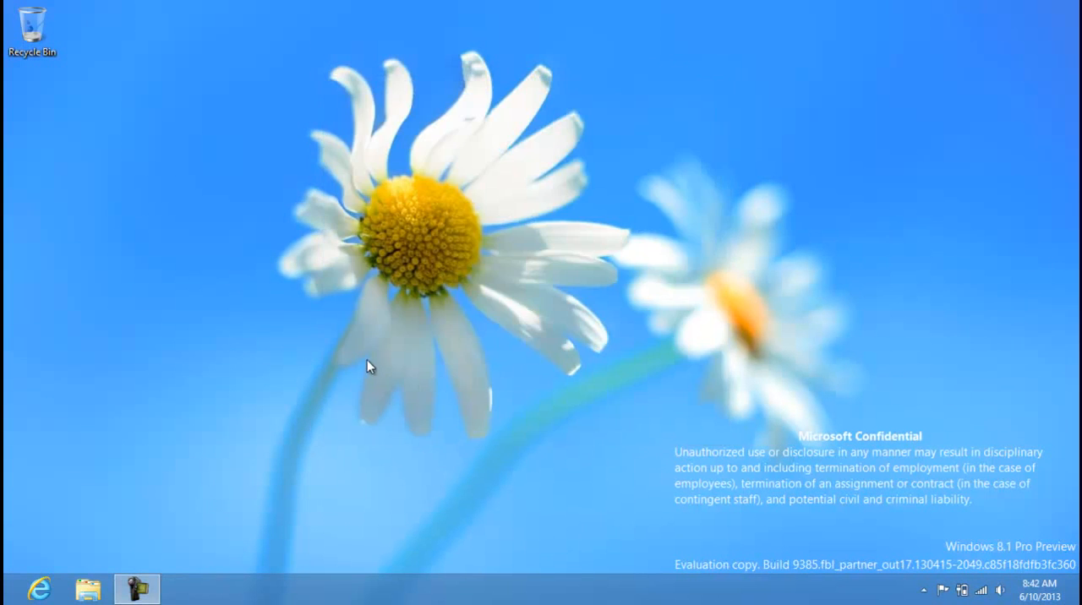
{"action": "mouse_move", "coordinate": [210, 409]}
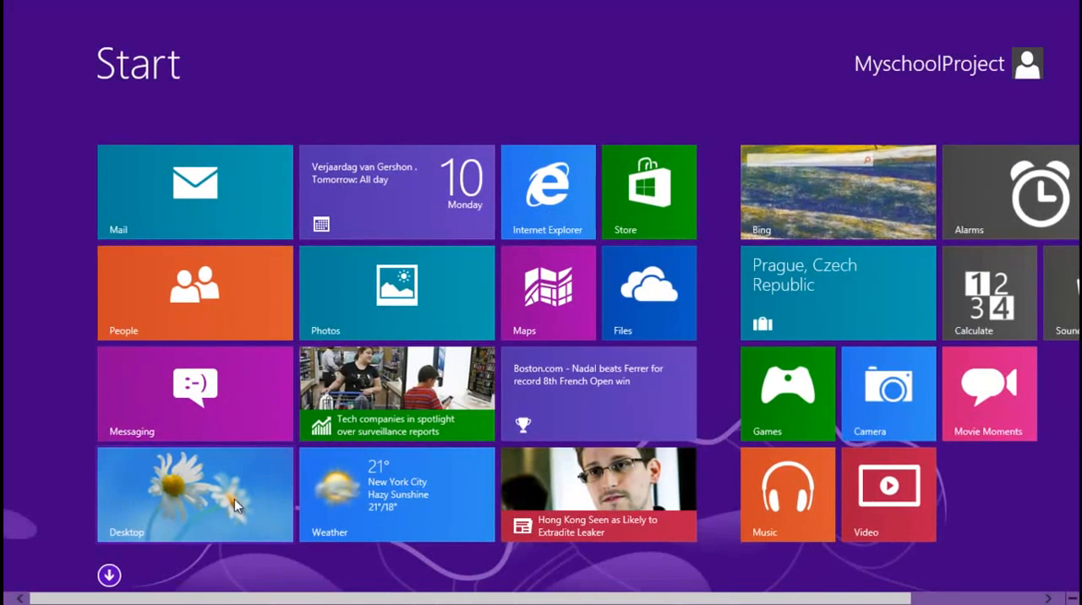
Step: Browse the Apps by name list to the right, then return to the Start tiles
{"action": "left_click", "coordinate": [195, 494]}
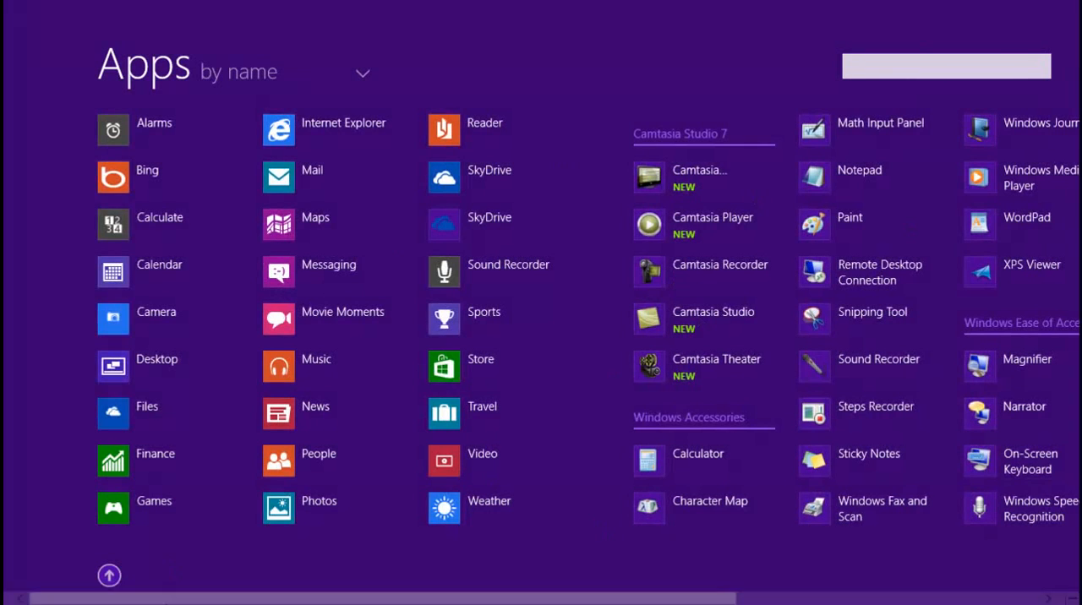
{"action": "scroll", "scroll_direction": "right", "scroll_amount": 3}
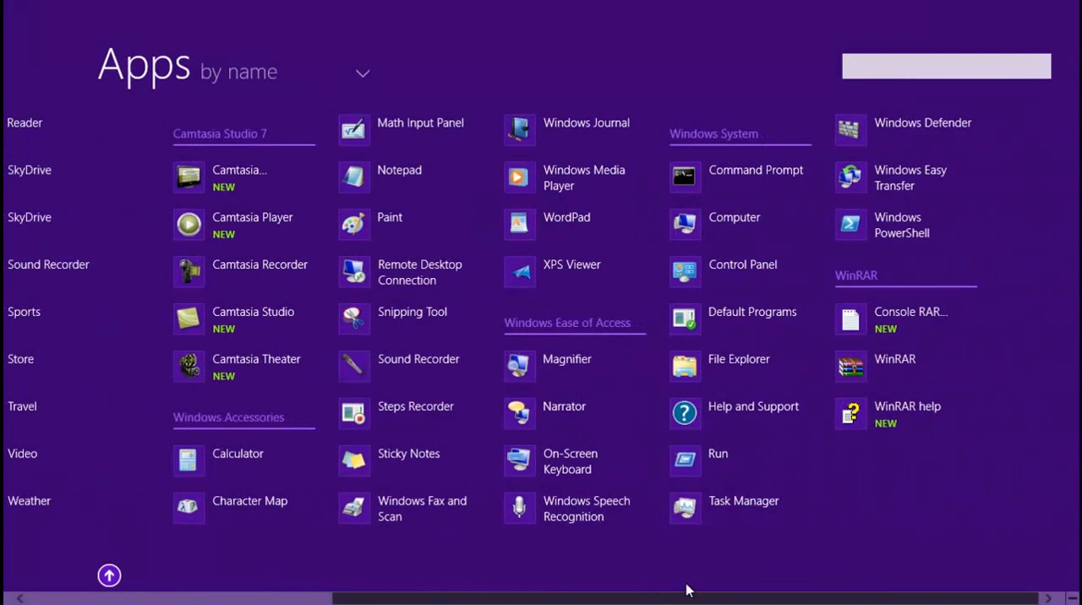
{"action": "left_click", "coordinate": [108, 576]}
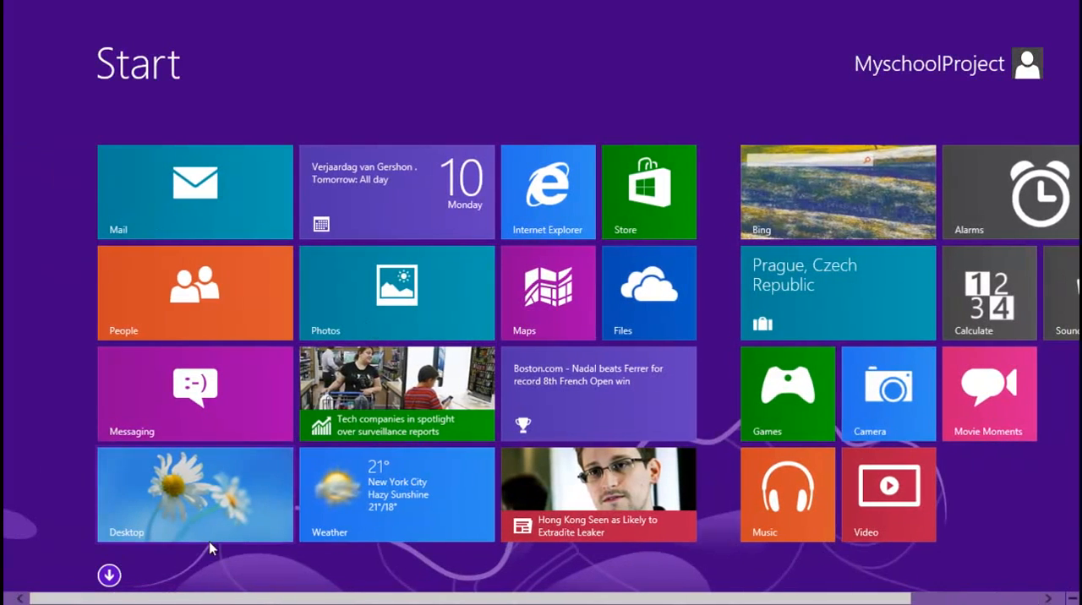
{"action": "left_click", "coordinate": [108, 575]}
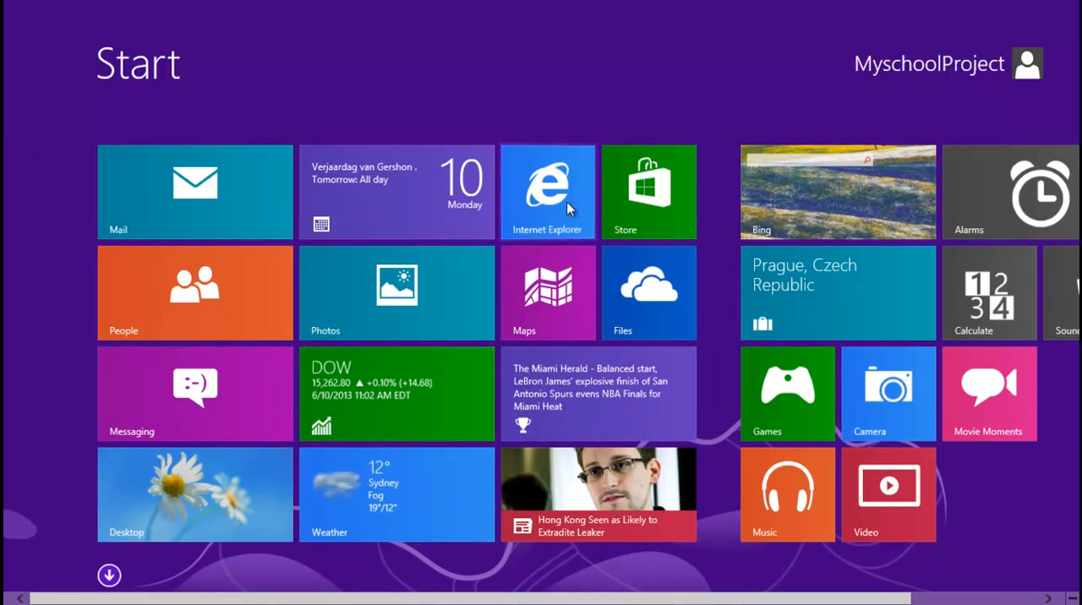
{"action": "left_click", "coordinate": [548, 193]}
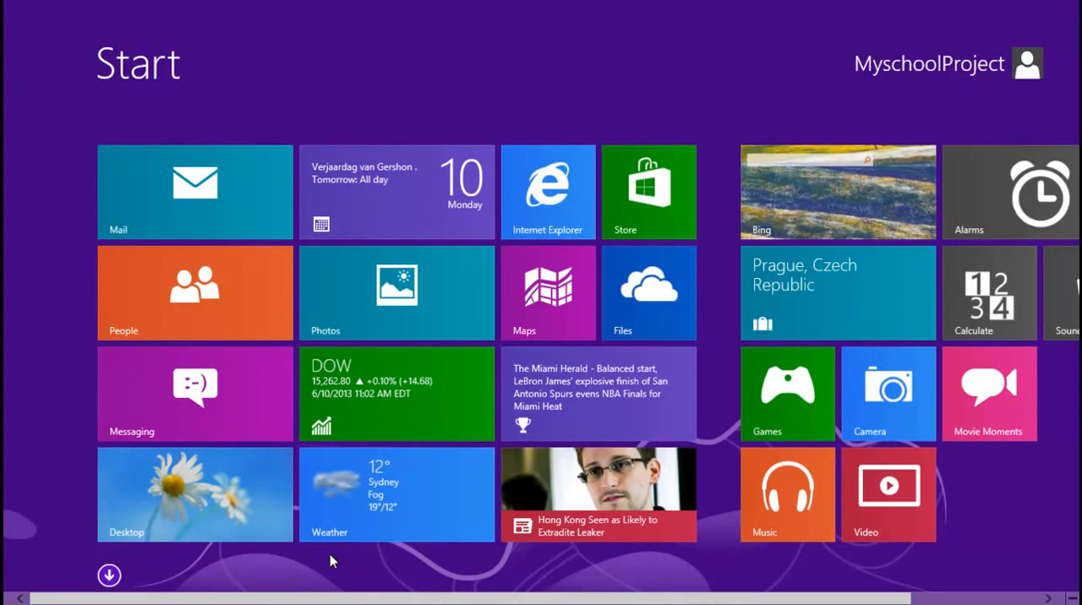
Step: Confirm Internet Explorer is version 11 in its About dialog, then show MSN full screen
{"action": "left_click", "coordinate": [548, 193]}
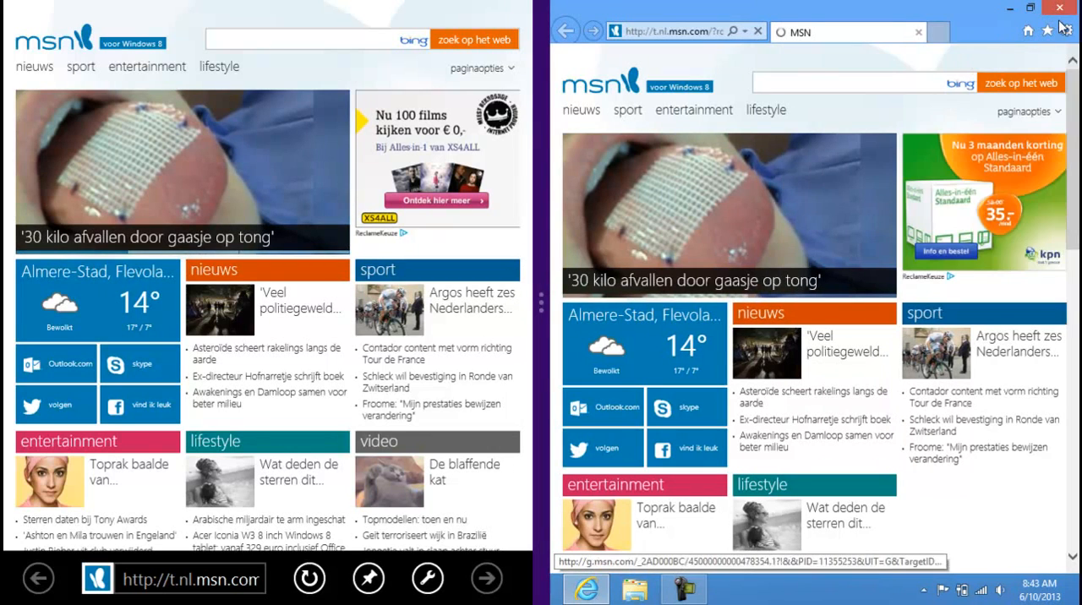
{"action": "left_click", "coordinate": [1069, 31]}
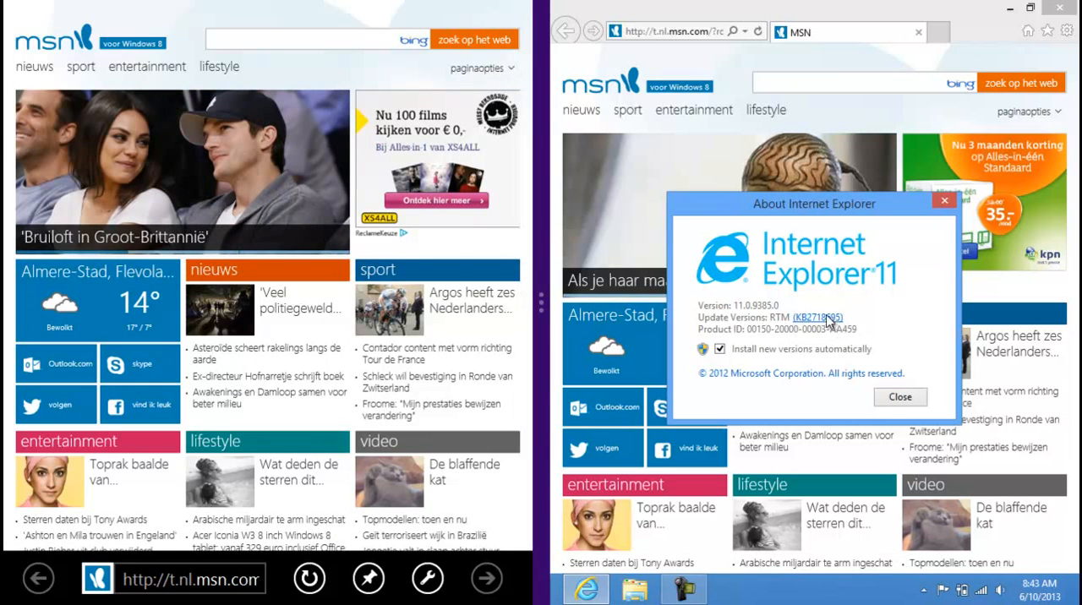
{"action": "left_click", "coordinate": [900, 398]}
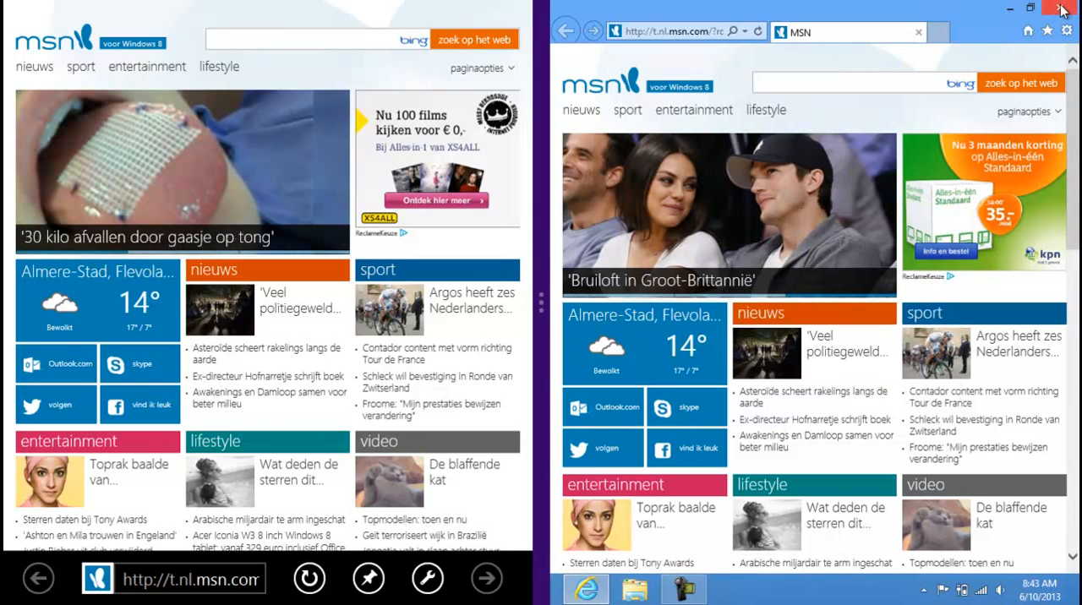
{"action": "left_click", "coordinate": [1062, 10]}
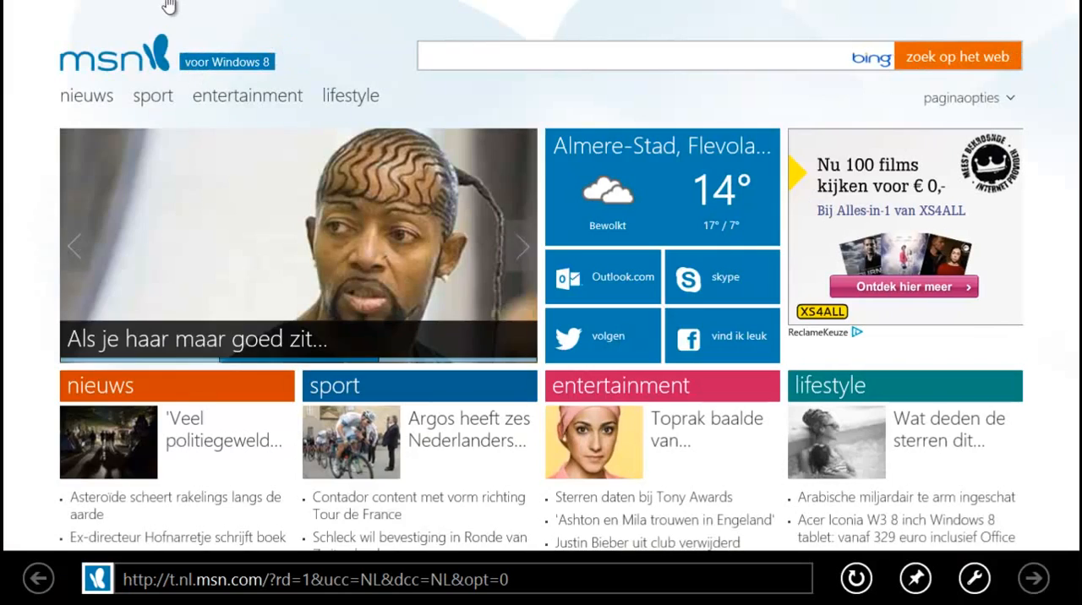
Step: Switch between the Start screen and the desktop a few times, ending on the desktop
{"action": "key", "text": "Win"}
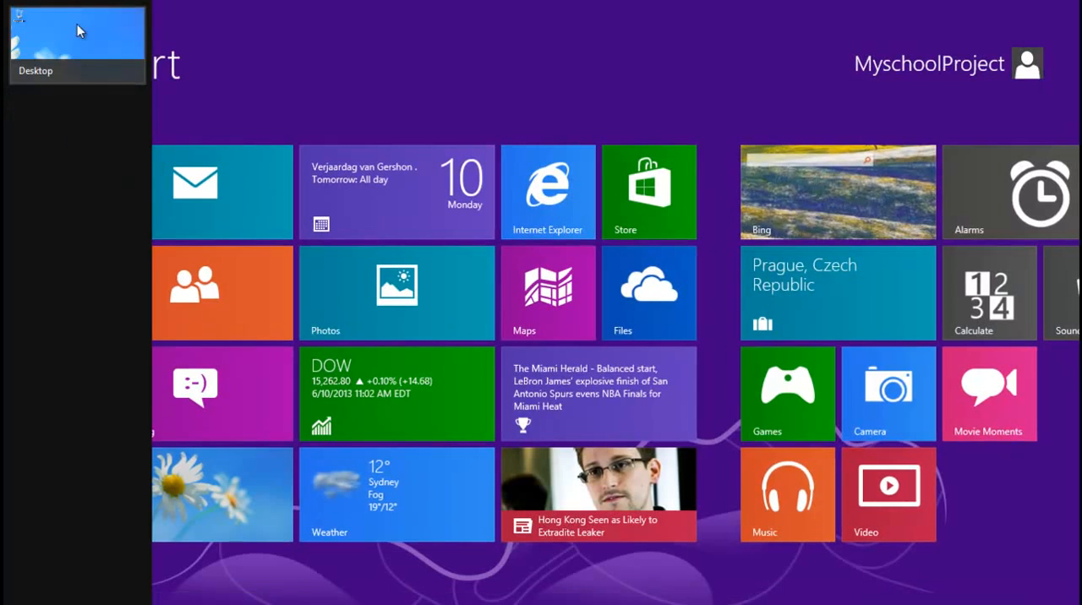
{"action": "left_click", "coordinate": [74, 34]}
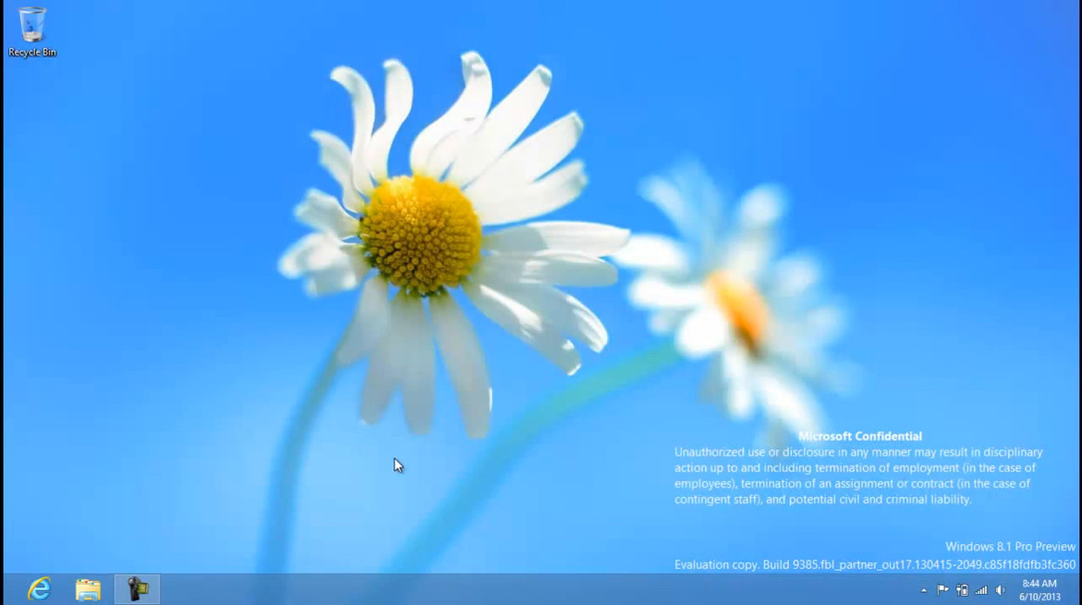
{"action": "mouse_move", "coordinate": [286, 313]}
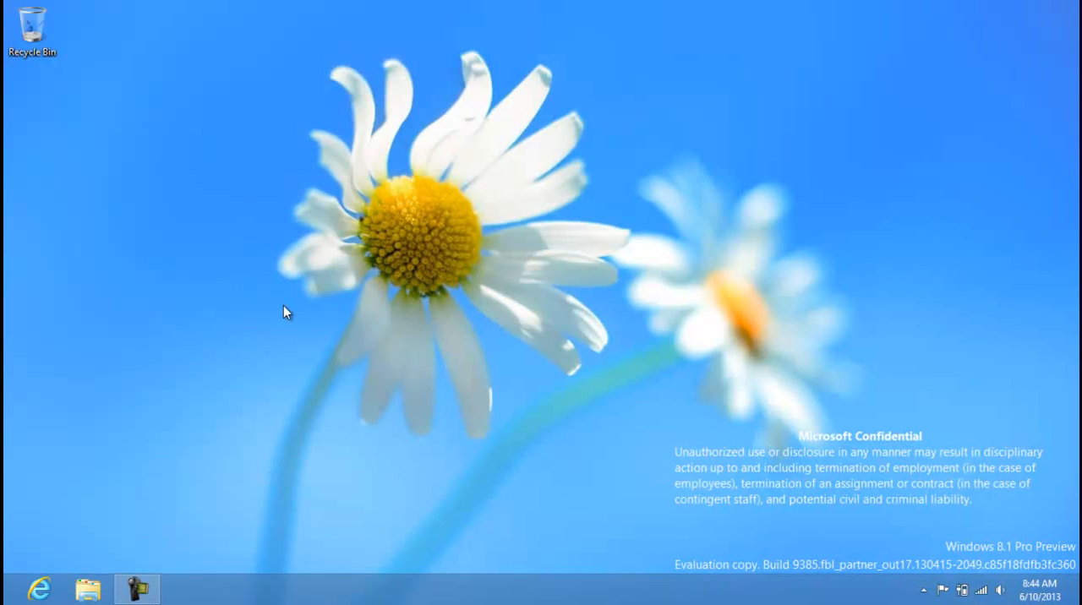
{"action": "mouse_move", "coordinate": [219, 543]}
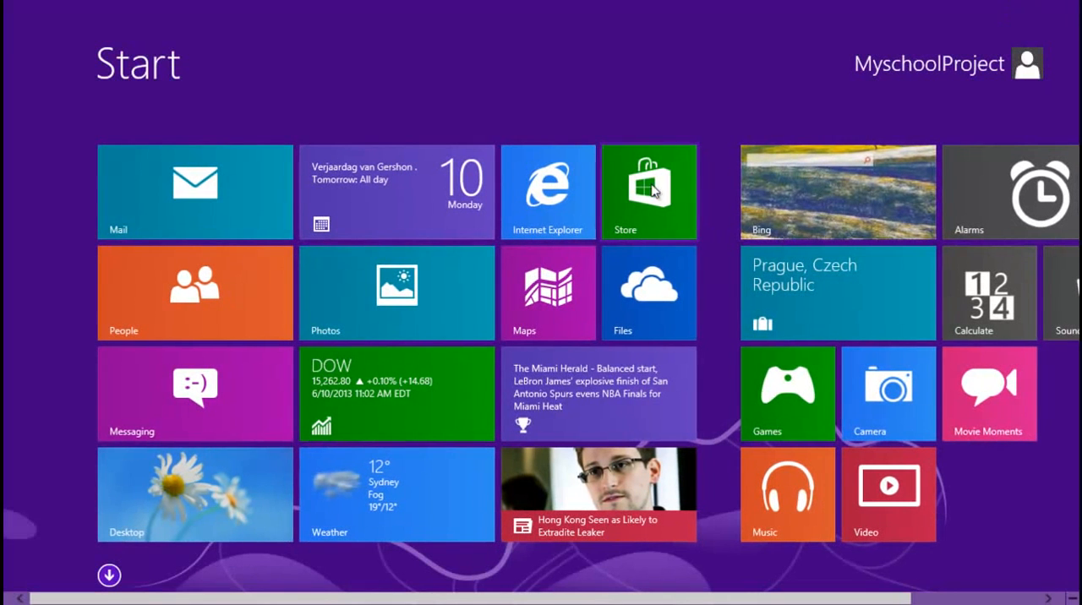
{"action": "mouse_move", "coordinate": [225, 495]}
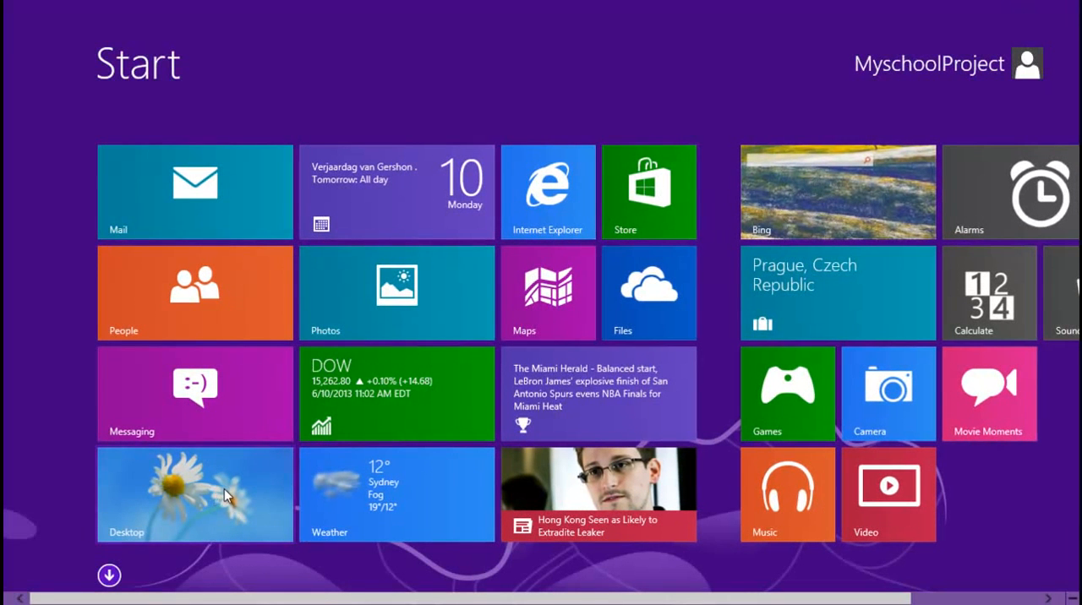
{"action": "left_click", "coordinate": [224, 494]}
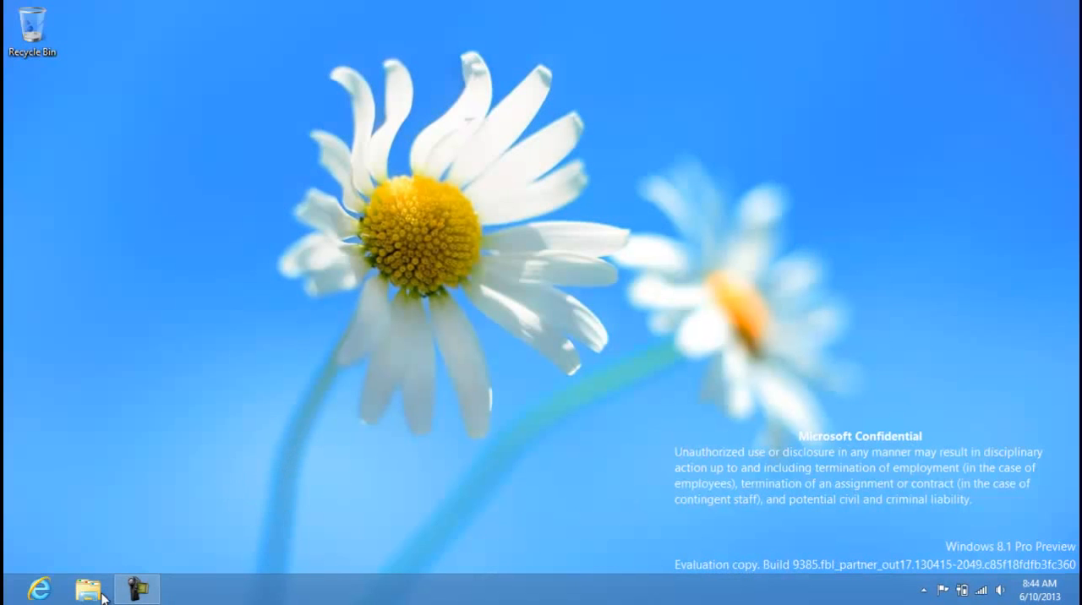
{"action": "key", "text": "Win"}
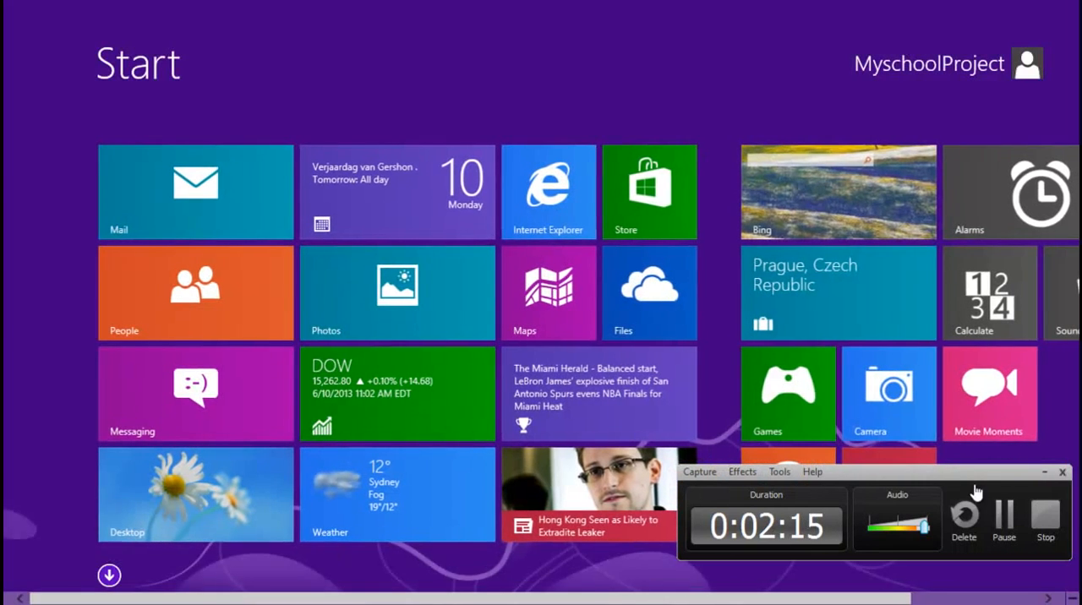
{"action": "left_click", "coordinate": [196, 493]}
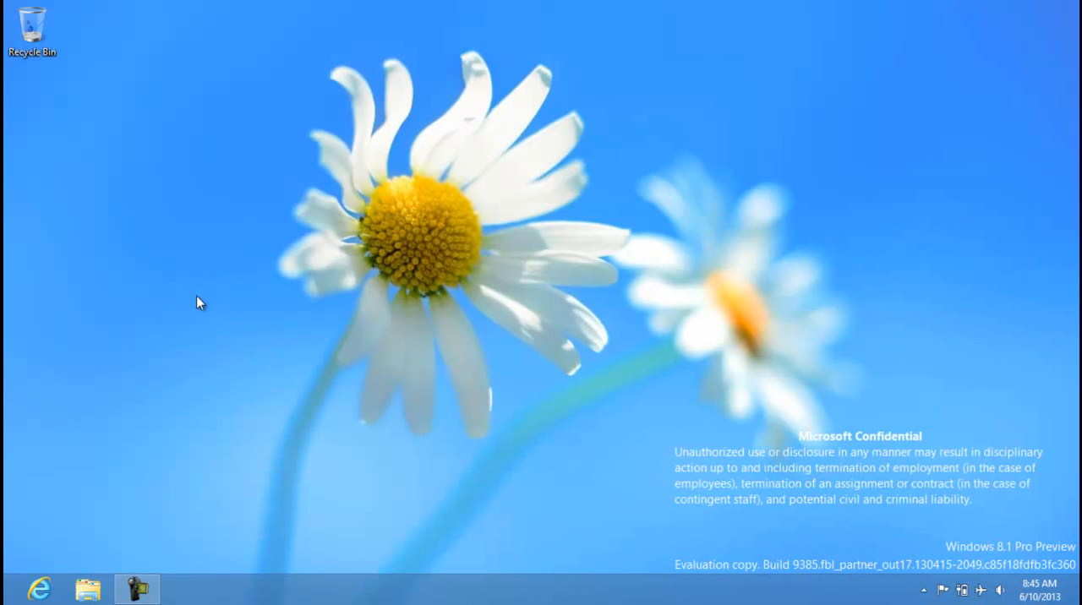
{"action": "mouse_move", "coordinate": [85, 587]}
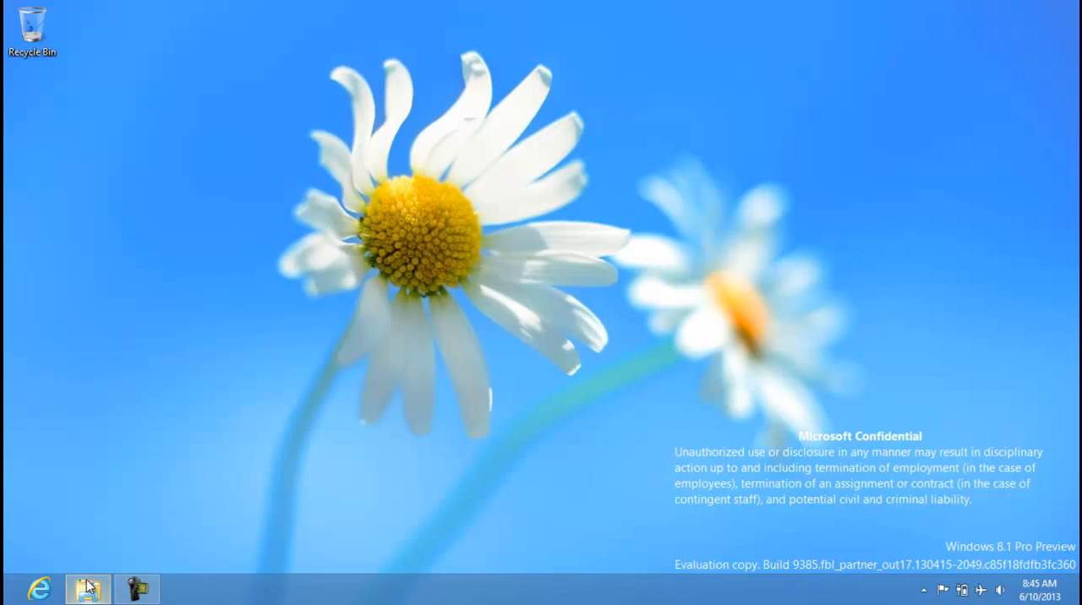
Step: View the System page, cancel its Company apps sign-in prompt, and return to Start
{"action": "right_click", "coordinate": [264, 372]}
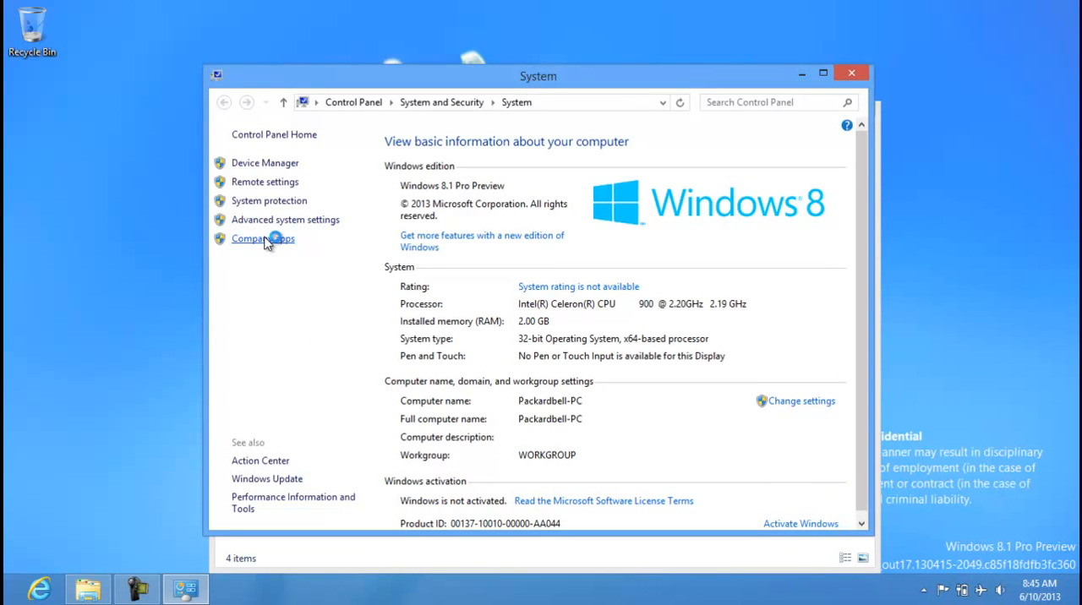
{"action": "left_click", "coordinate": [262, 238]}
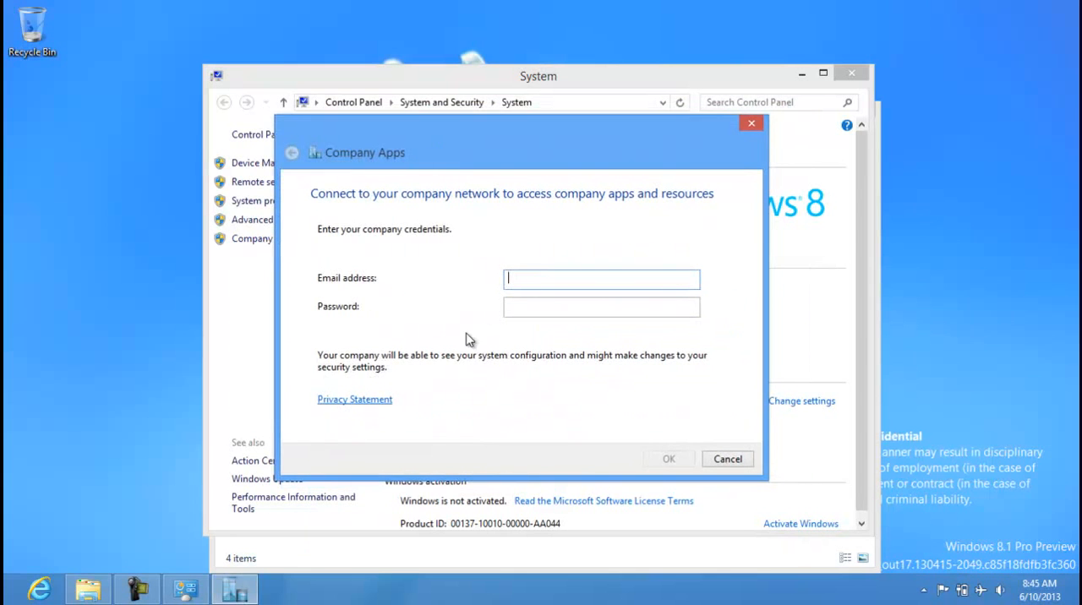
{"action": "left_click", "coordinate": [727, 458]}
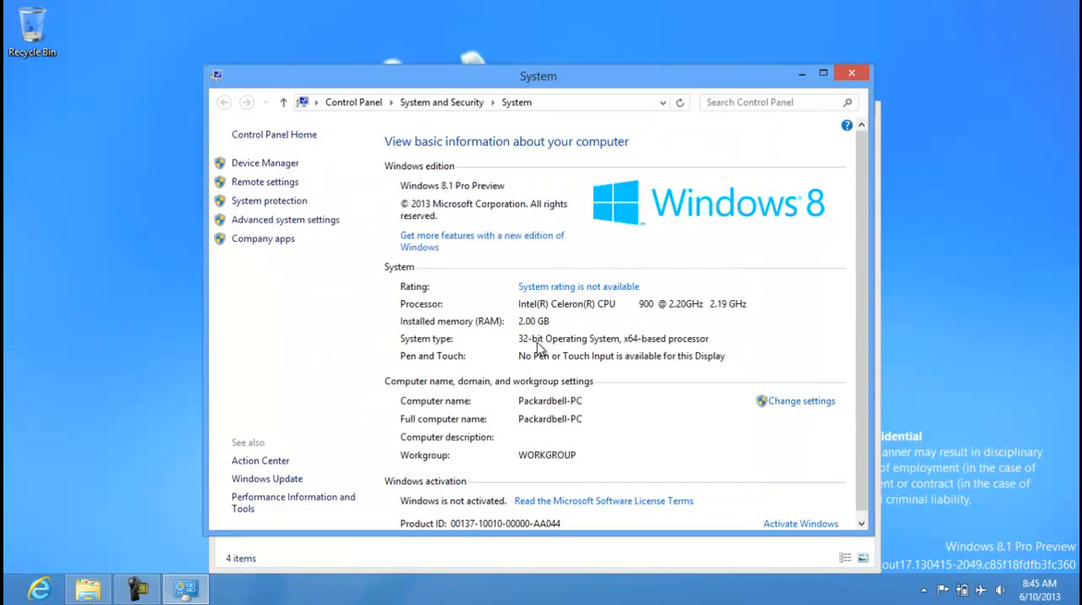
{"action": "mouse_move", "coordinate": [795, 77]}
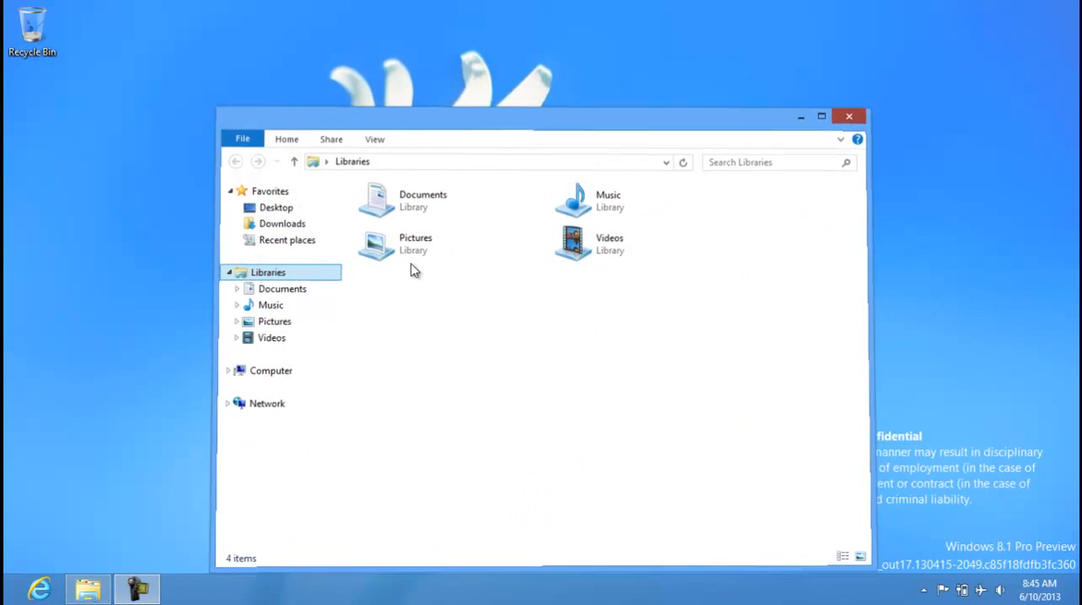
{"action": "left_click", "coordinate": [849, 115]}
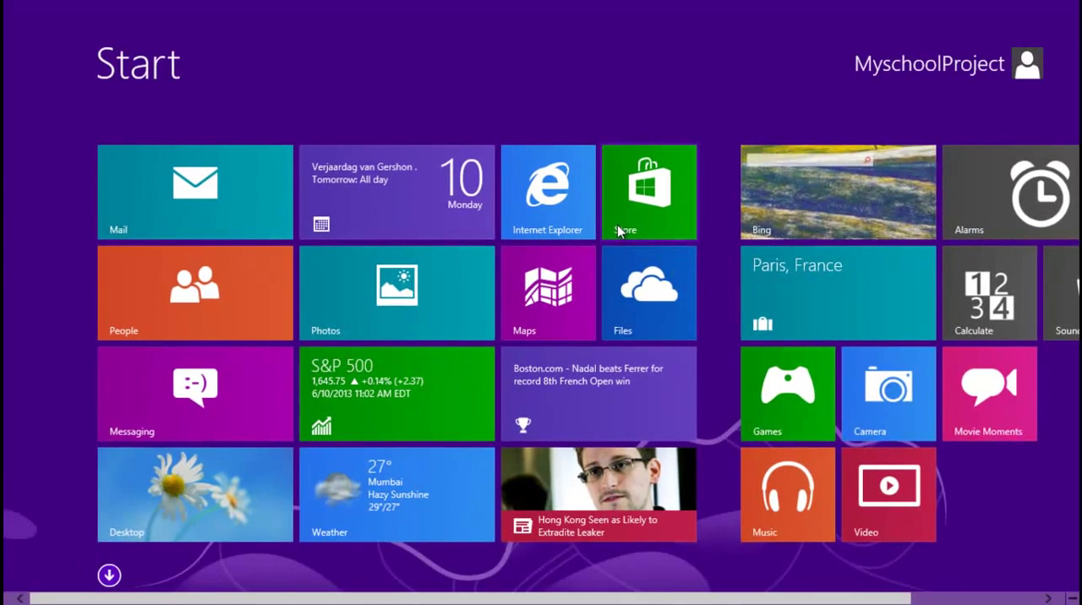
Step: Launch Alarms, set it as the system alarm app, and view the 7:15 AM weekday alarm
{"action": "scroll", "scroll_direction": "right", "scroll_amount": 3}
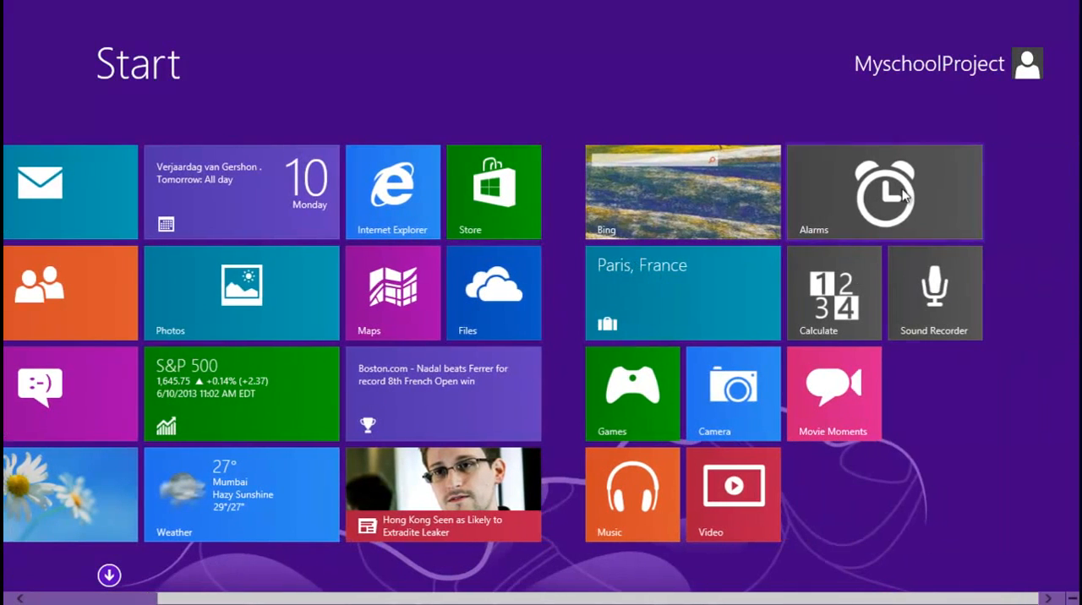
{"action": "left_click", "coordinate": [884, 191]}
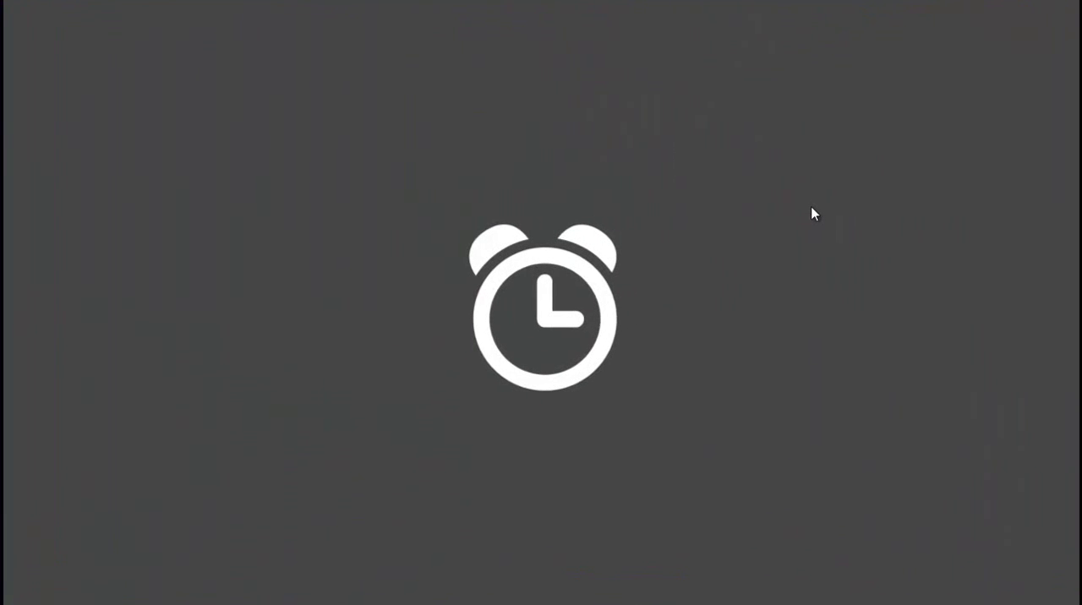
{"action": "mouse_move", "coordinate": [739, 194]}
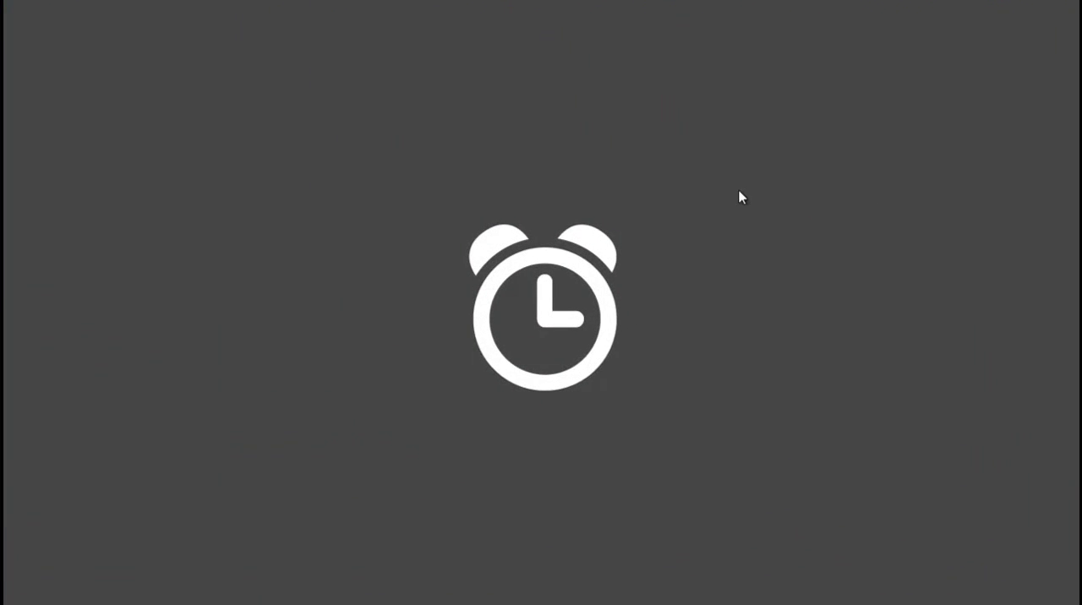
{"action": "mouse_move", "coordinate": [563, 268]}
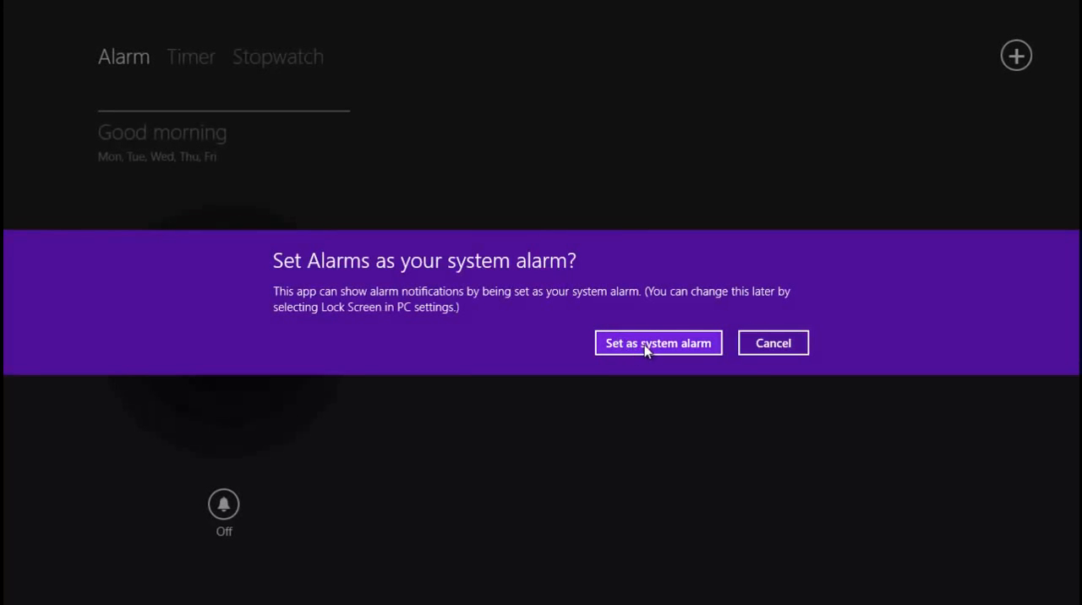
{"action": "left_click", "coordinate": [658, 343]}
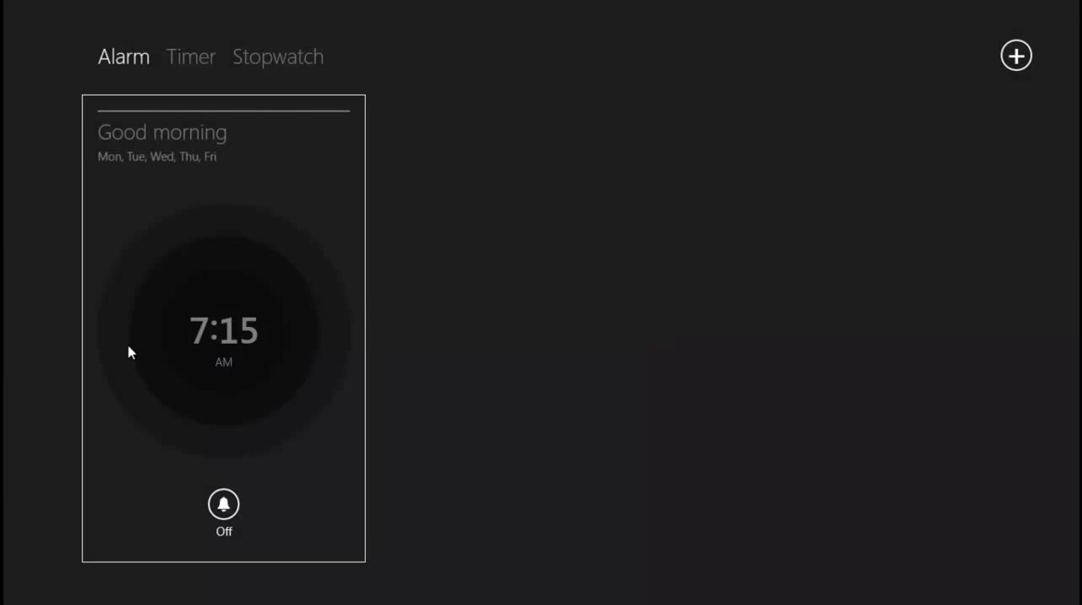
{"action": "left_click", "coordinate": [223, 329]}
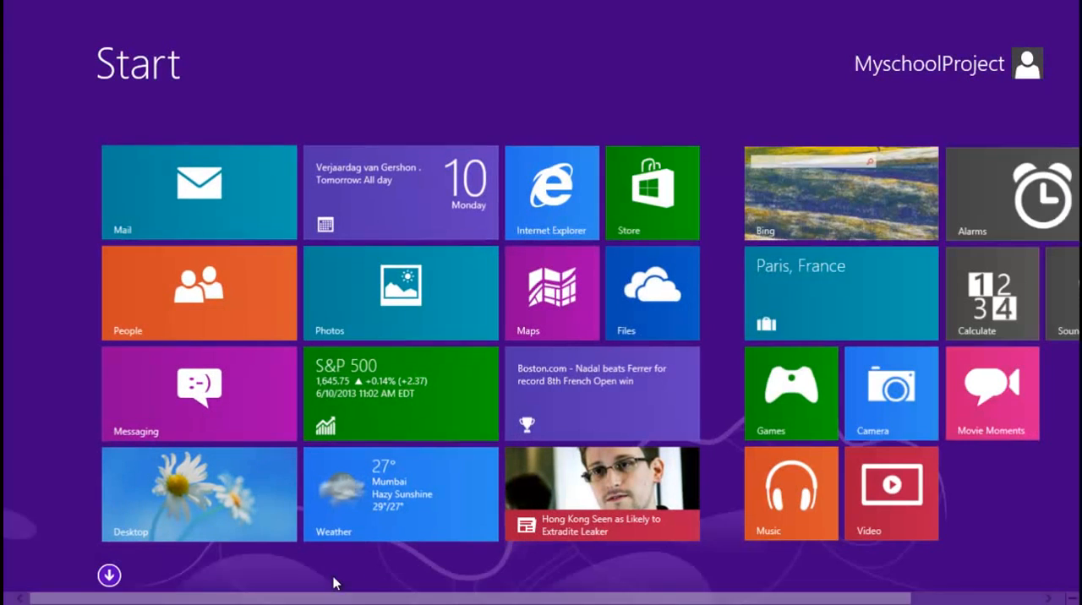
Step: Save the Good morning 7:15 AM weekday alarm with sound Alarm 1 so it turns on
{"action": "left_click", "coordinate": [1025, 193]}
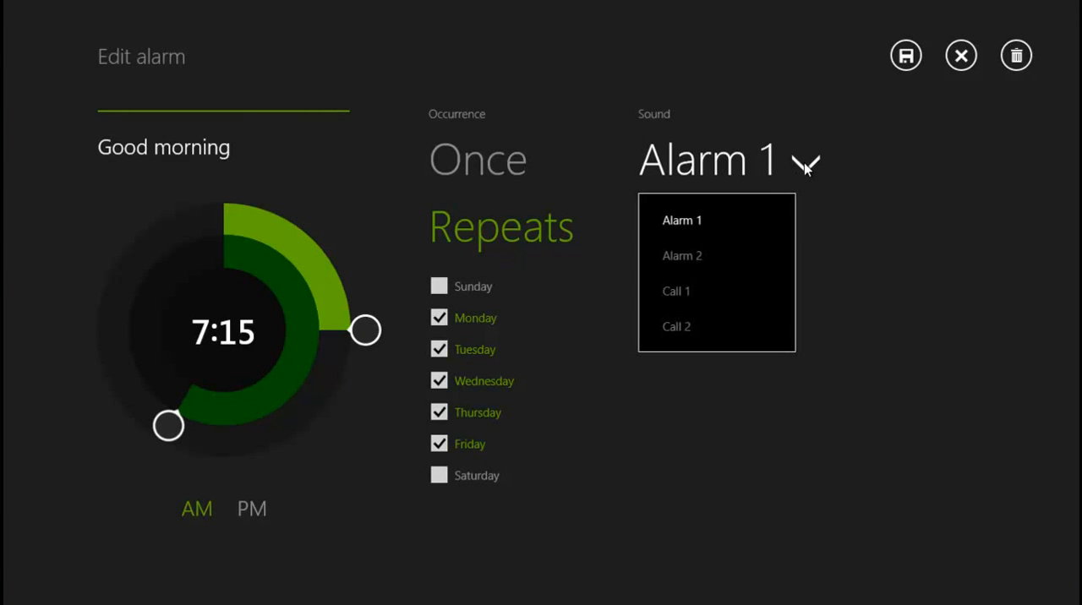
{"action": "left_click", "coordinate": [681, 220]}
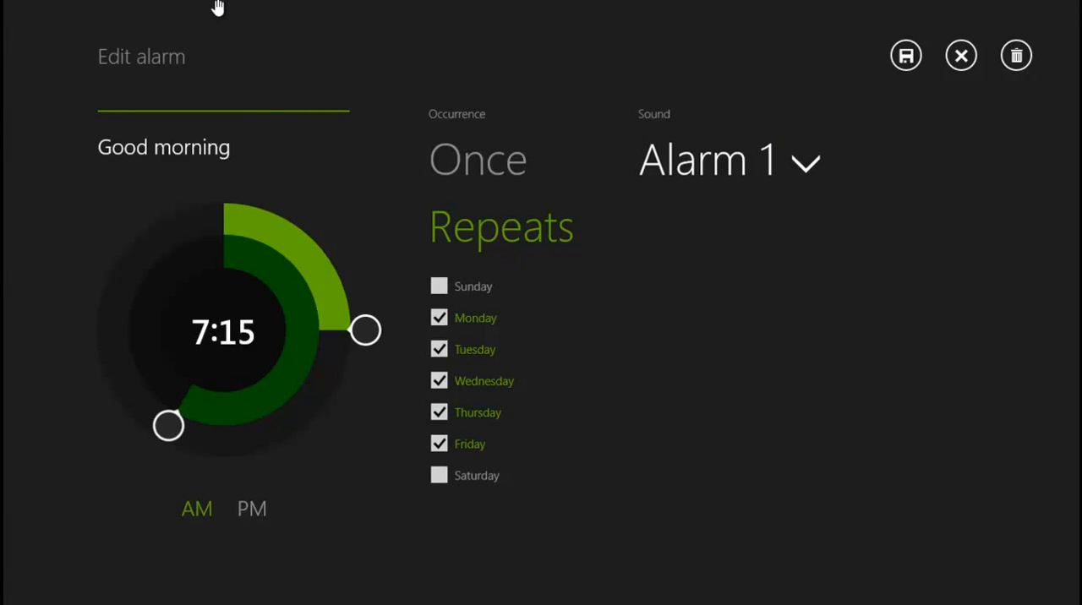
{"action": "mouse_move", "coordinate": [913, 79]}
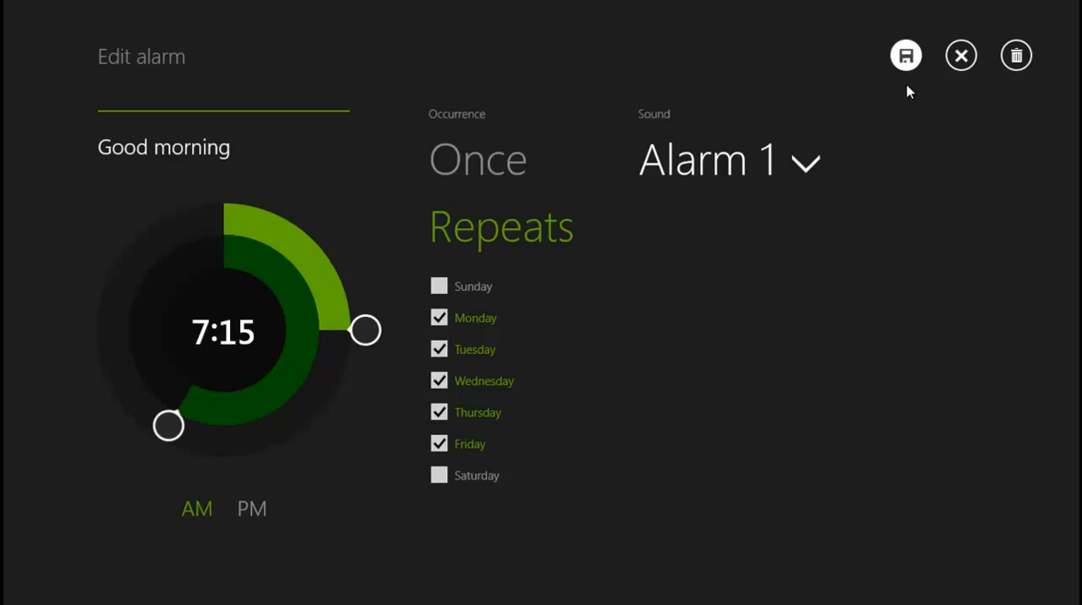
{"action": "left_click", "coordinate": [905, 54]}
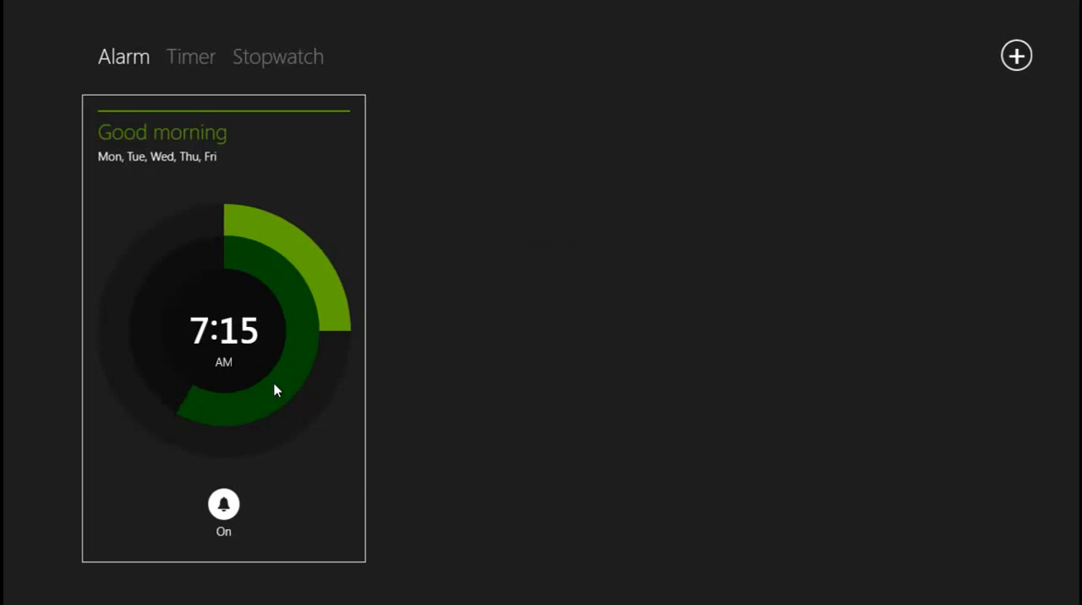
{"action": "mouse_move", "coordinate": [258, 460]}
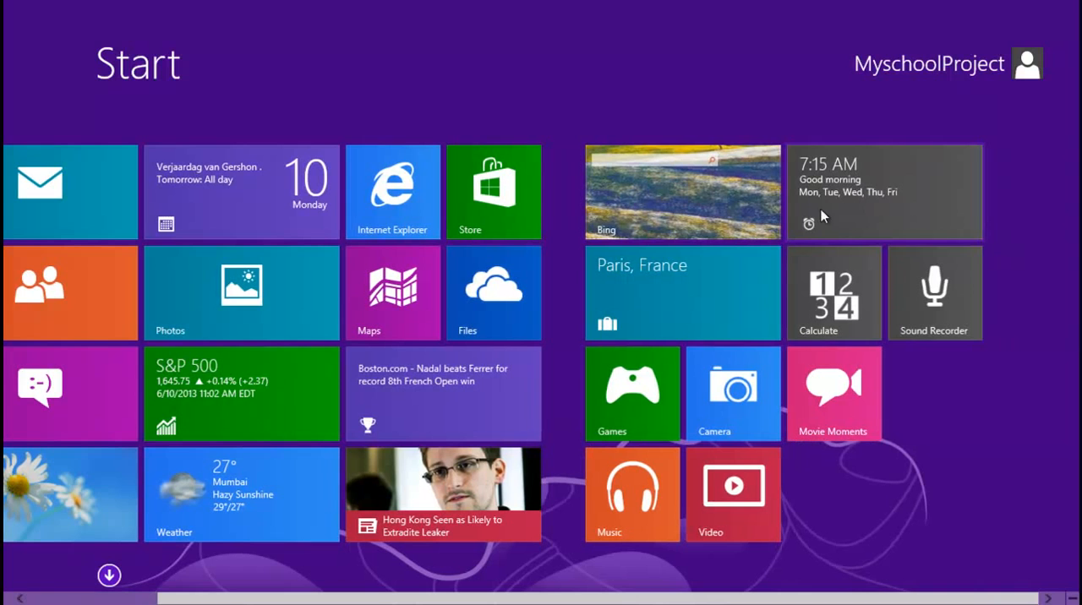
Step: Enter 566 × 2,388 in Calculator, then launch Sound Recorder from Start
{"action": "left_click", "coordinate": [834, 291]}
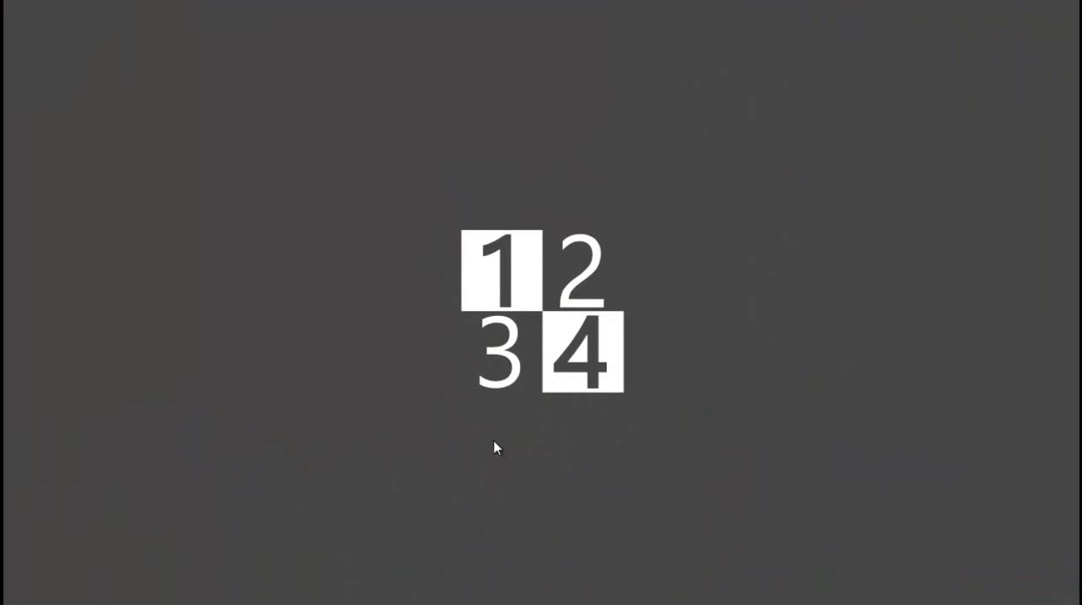
{"action": "mouse_move", "coordinate": [342, 355]}
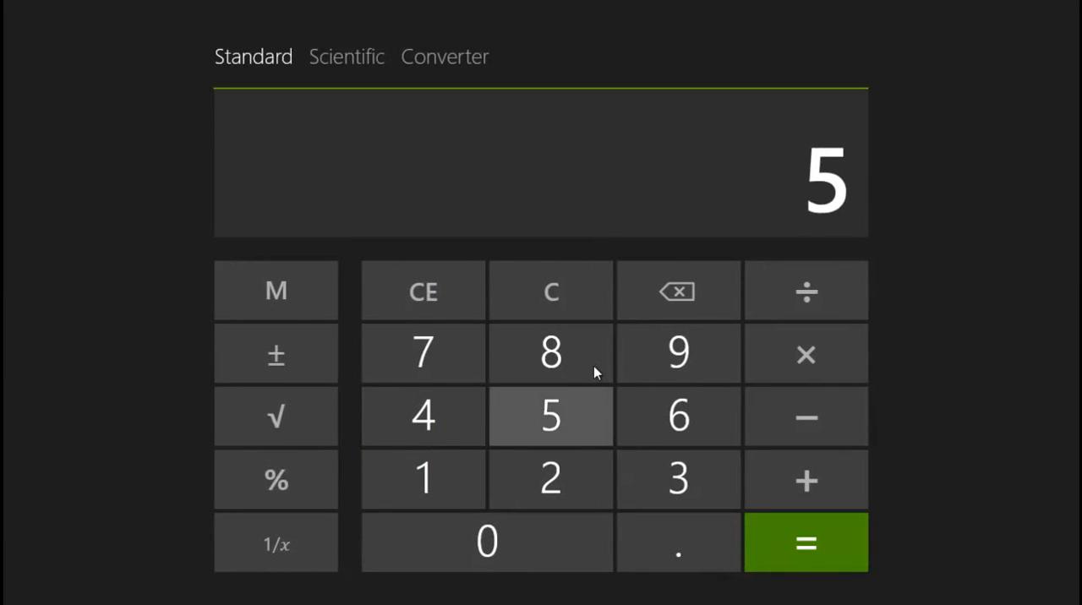
{"action": "left_click", "coordinate": [678, 416]}
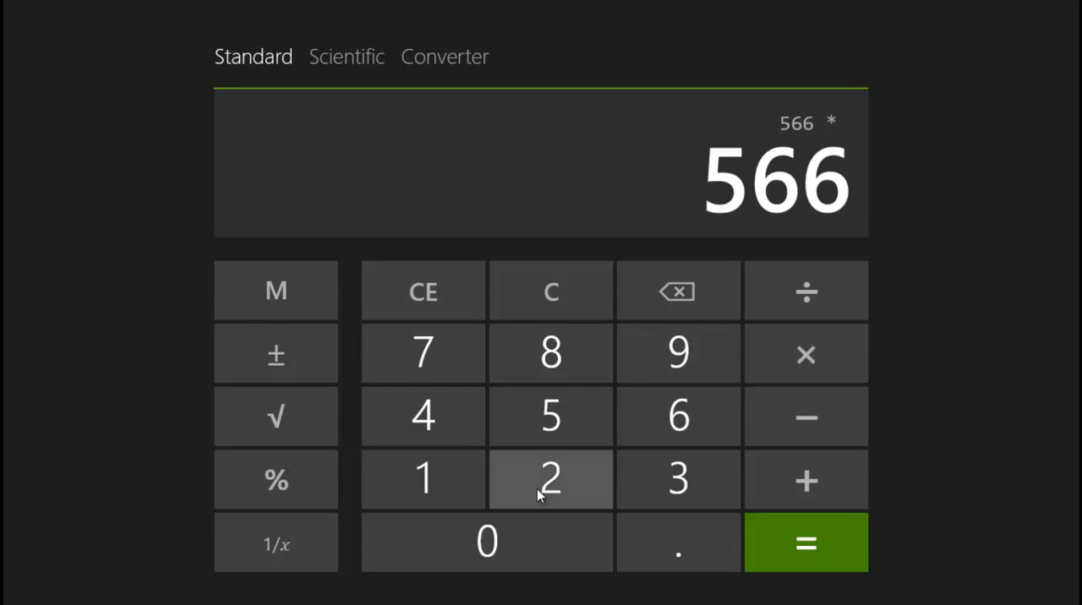
{"action": "left_click", "coordinate": [805, 541]}
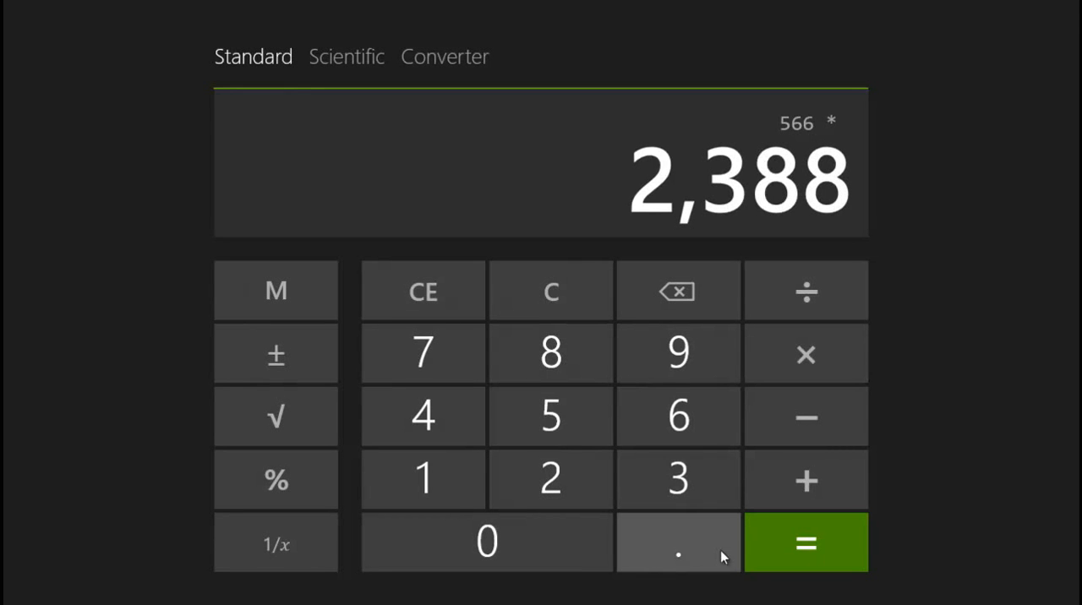
{"action": "left_click", "coordinate": [805, 543]}
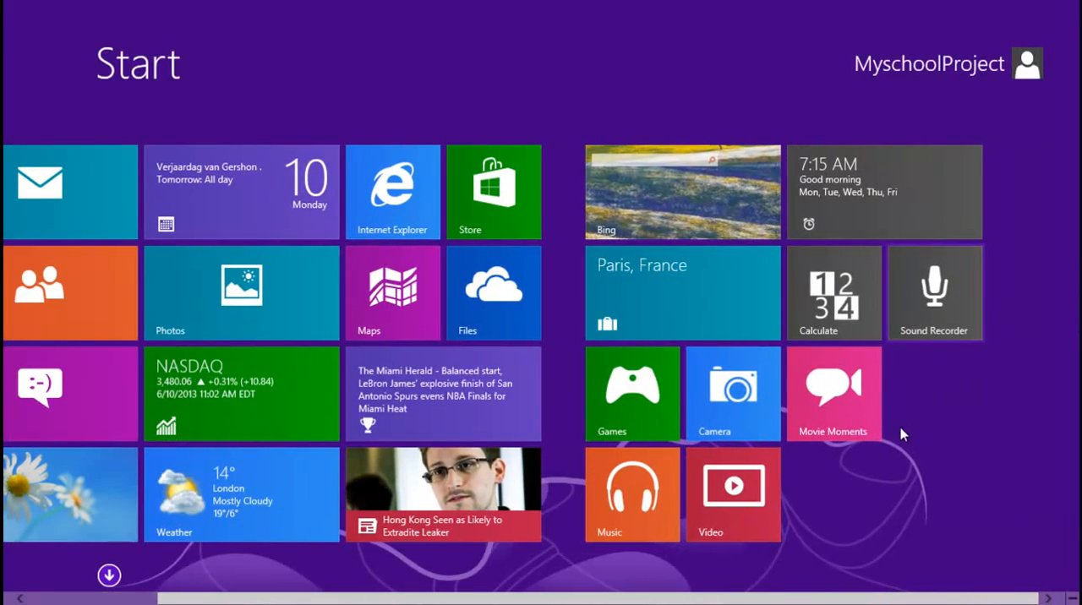
{"action": "left_click", "coordinate": [933, 291]}
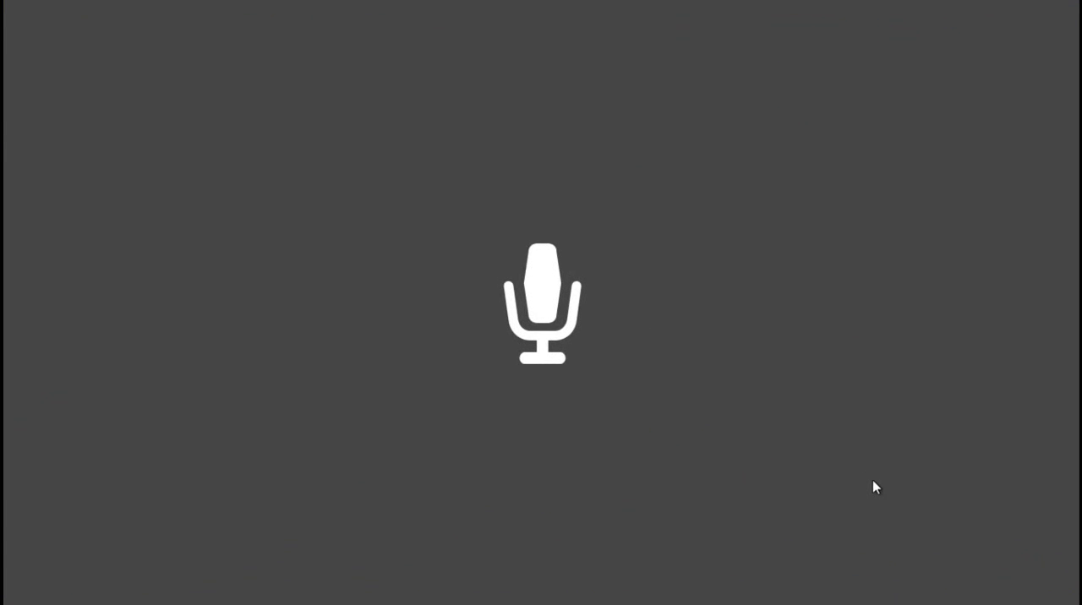
{"action": "mouse_move", "coordinate": [862, 467]}
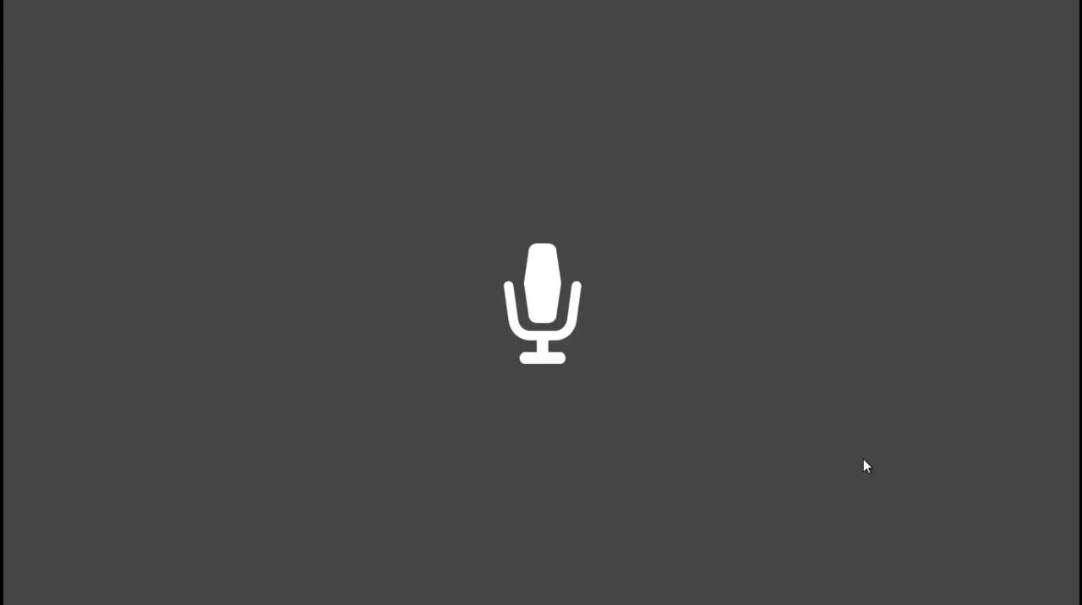